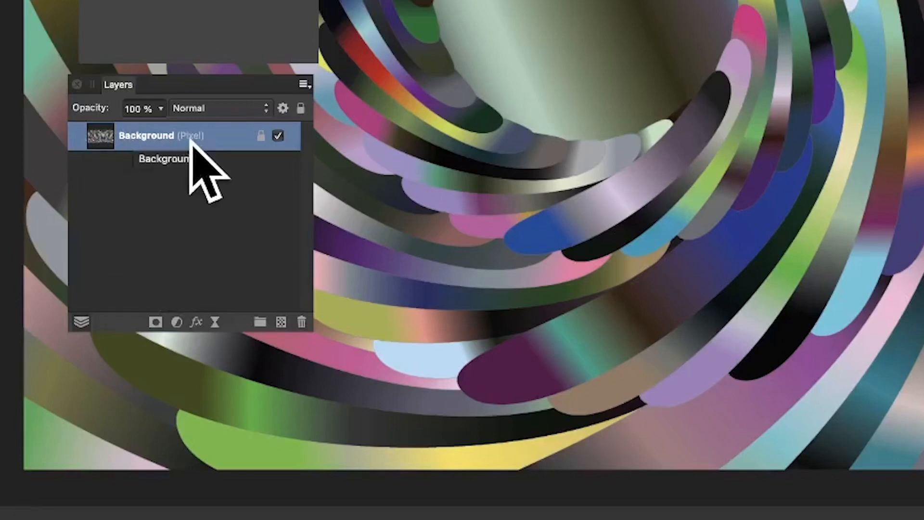
Step: Bring up the layer actions on the Background layer to start duplicating it
right_click(165, 135)
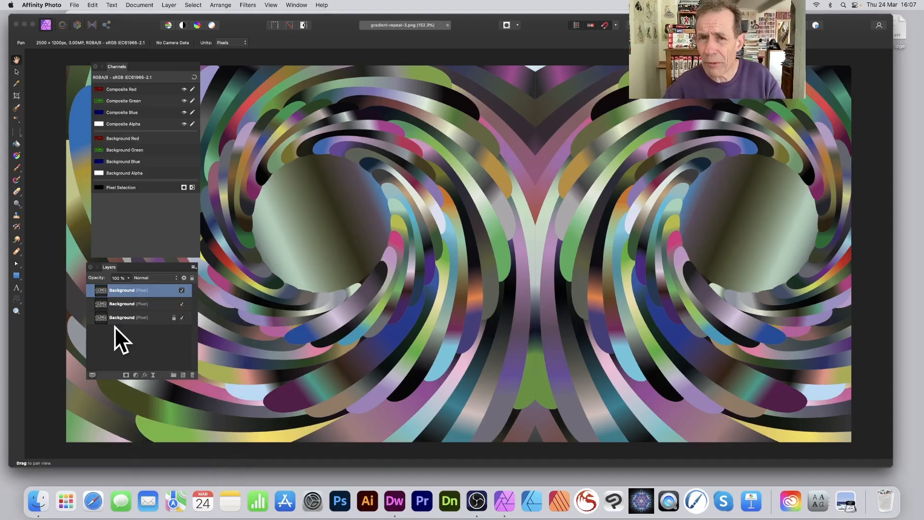
mouse_move(127, 80)
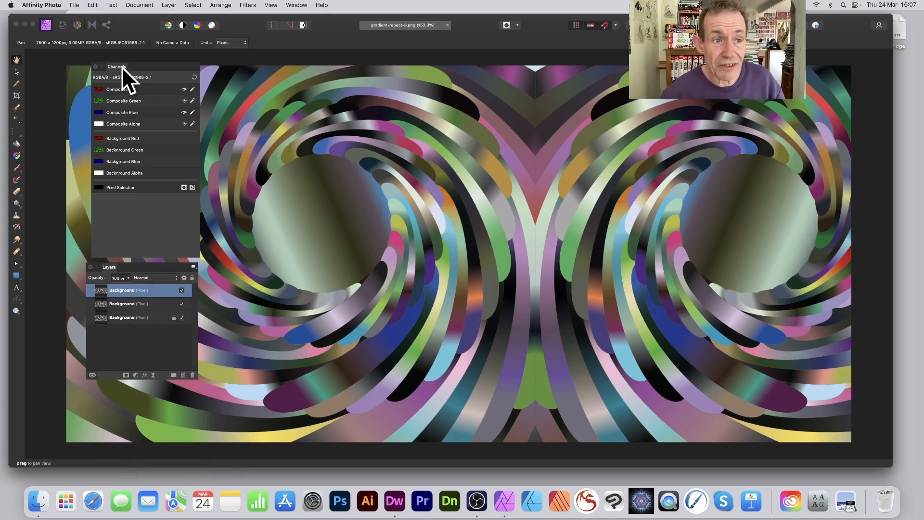
mouse_move(139, 133)
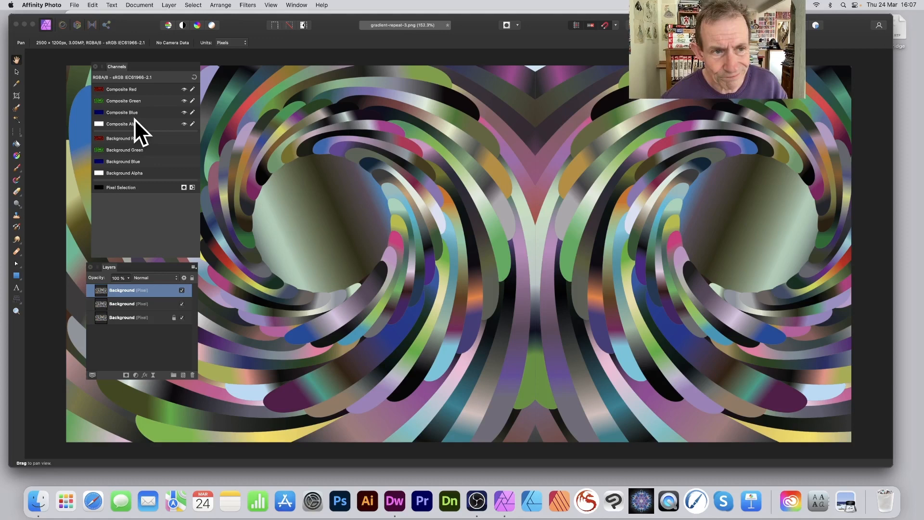
mouse_move(130, 281)
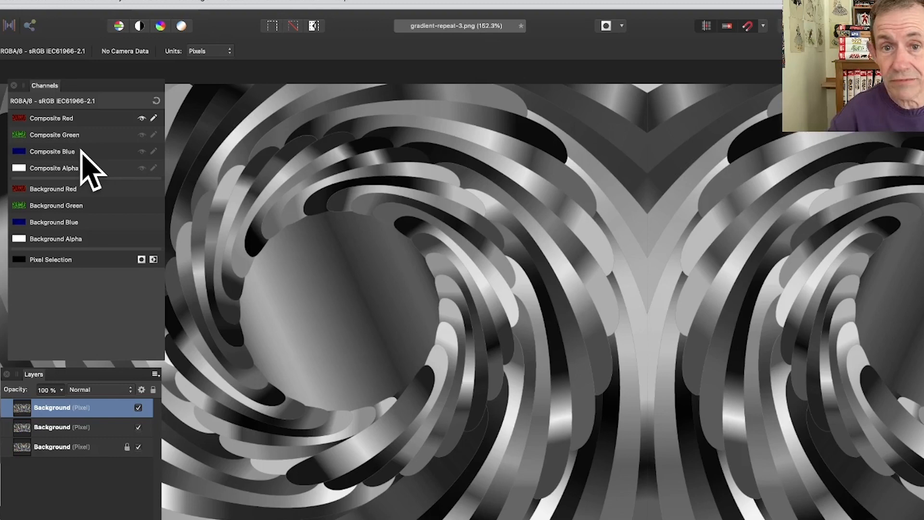
mouse_move(53, 453)
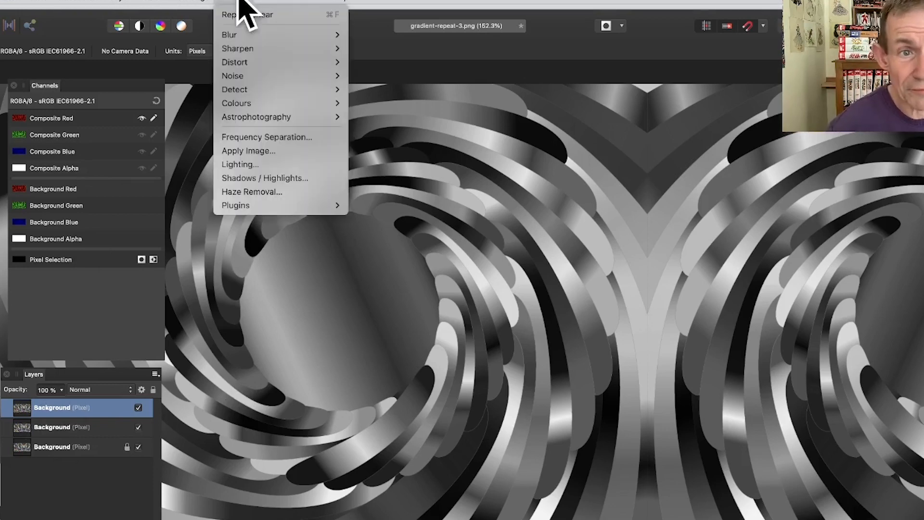
mouse_move(235, 62)
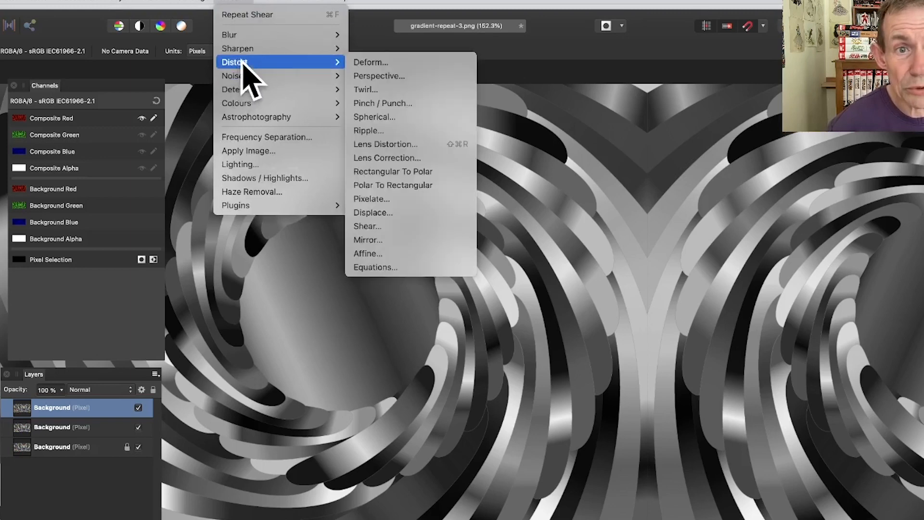
mouse_move(380, 65)
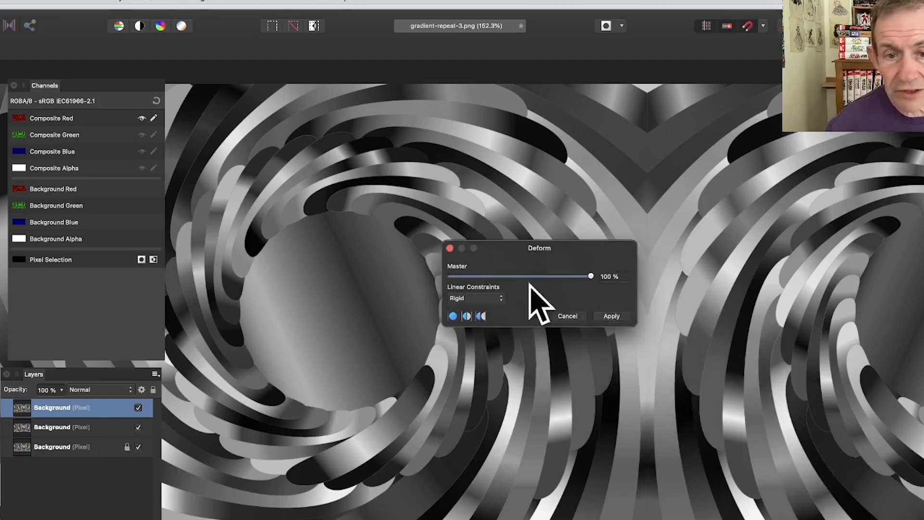
mouse_move(339, 269)
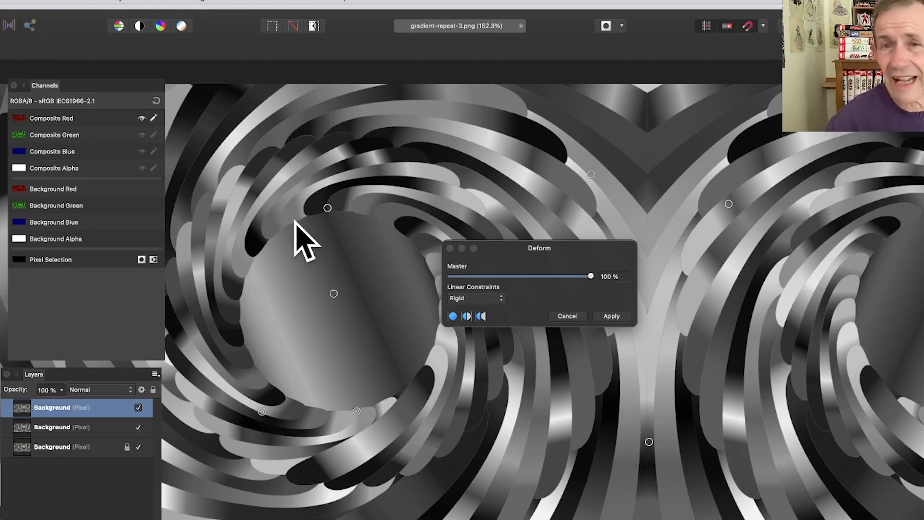
Step: Pull the upper spiral rightward into a tight liquid curl and apply the Deform warp
drag(327, 208, 453, 160)
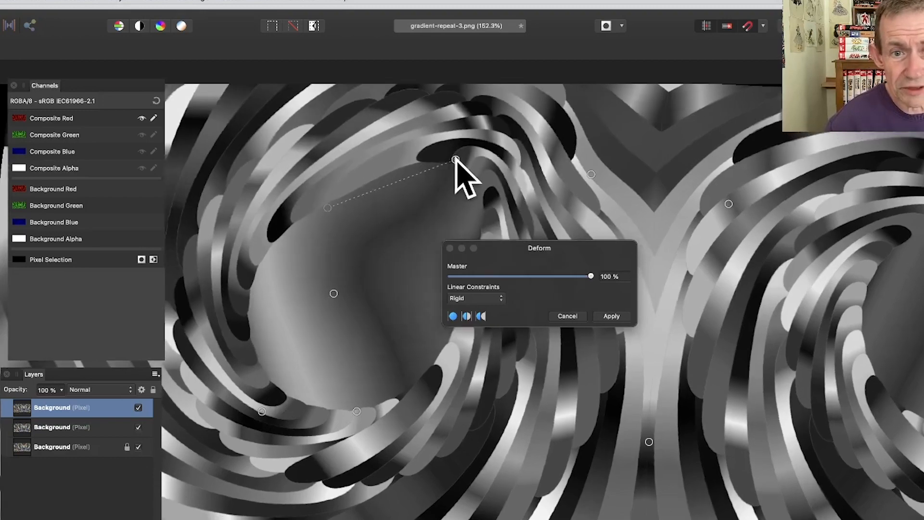
drag(456, 161, 591, 148)
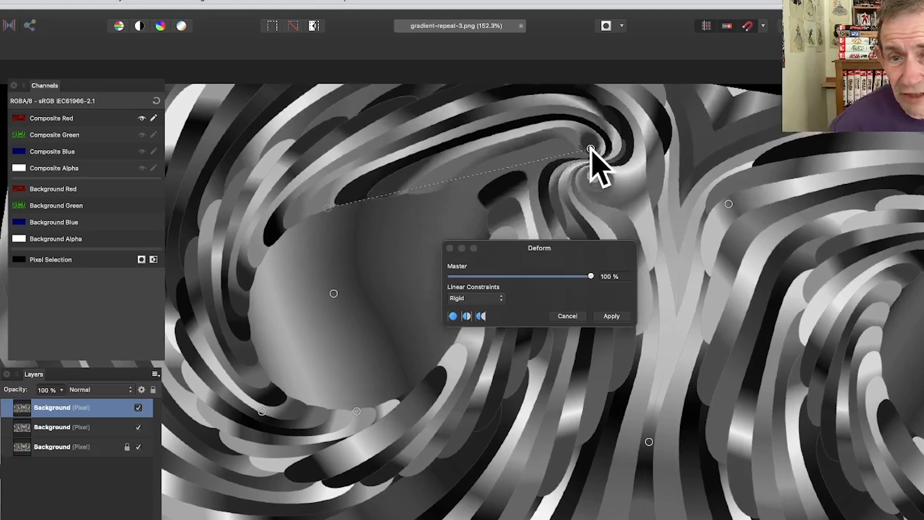
drag(591, 148, 648, 163)
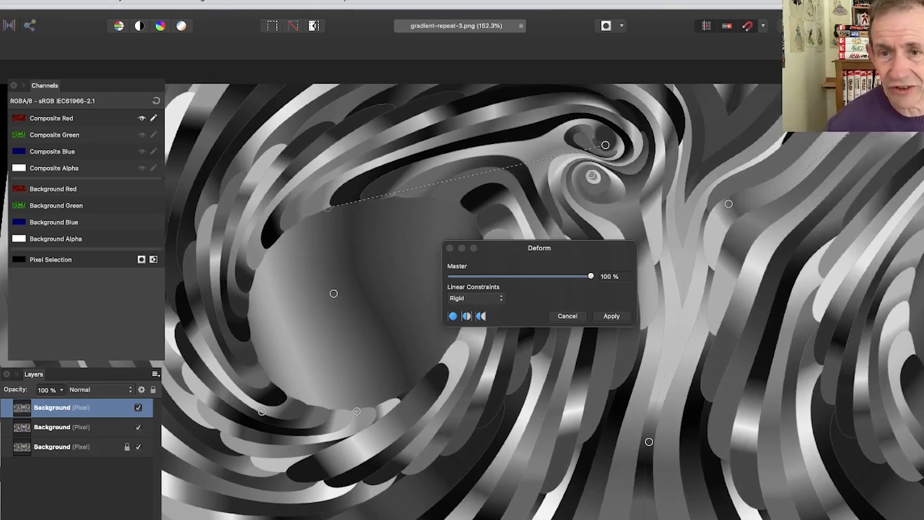
mouse_move(363, 400)
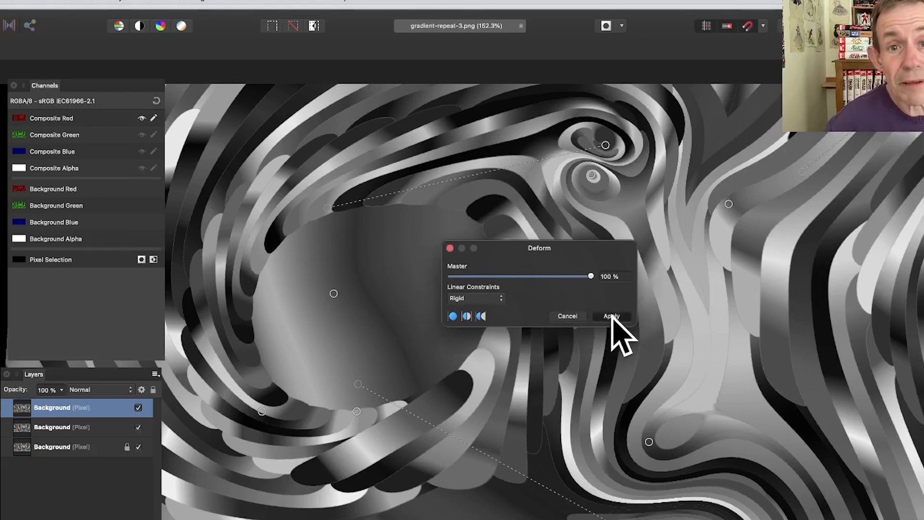
click(610, 316)
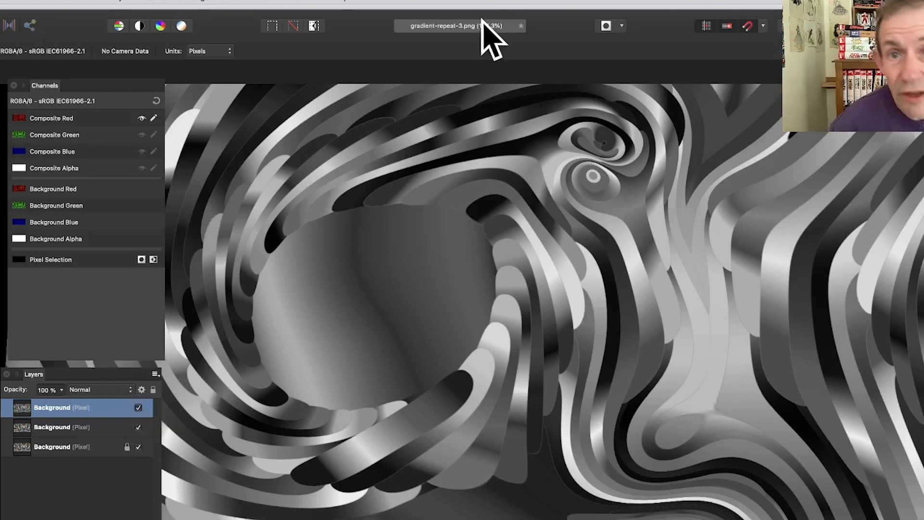
mouse_move(392, 133)
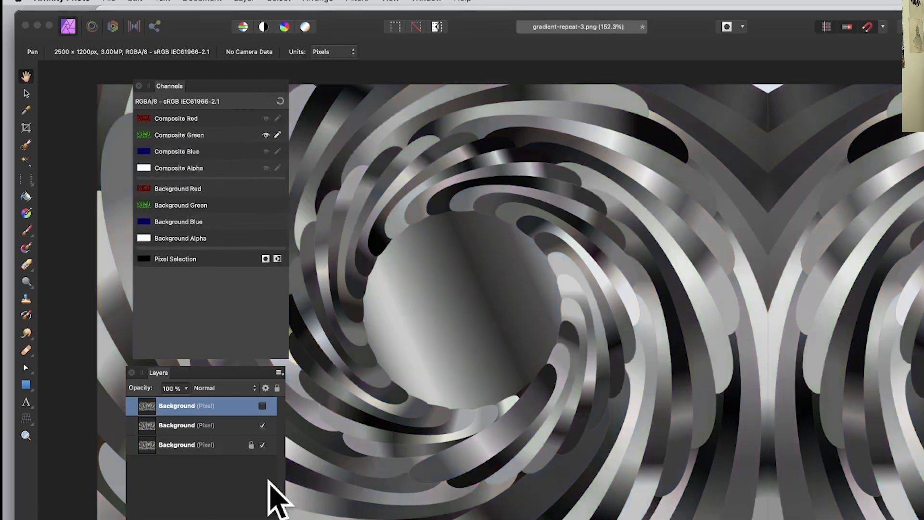
Step: Select the middle Background copy as the layer to edit
click(177, 424)
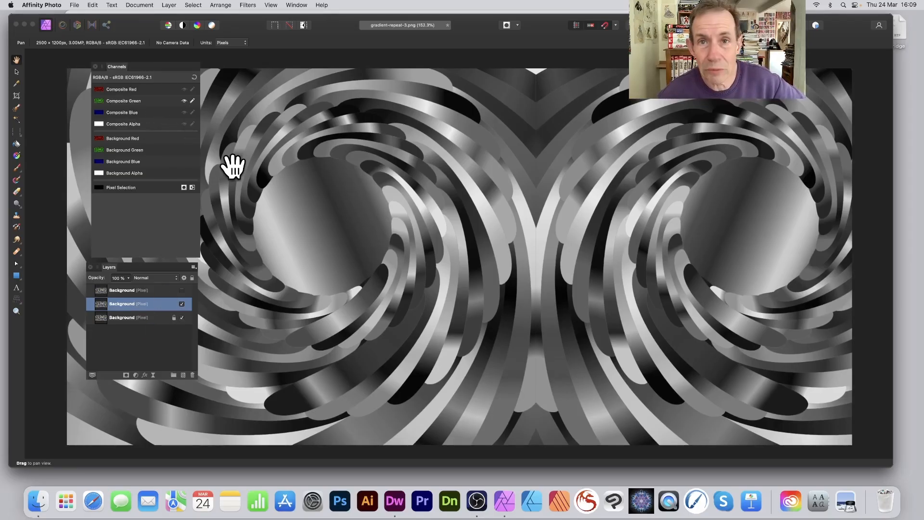
mouse_move(277, 14)
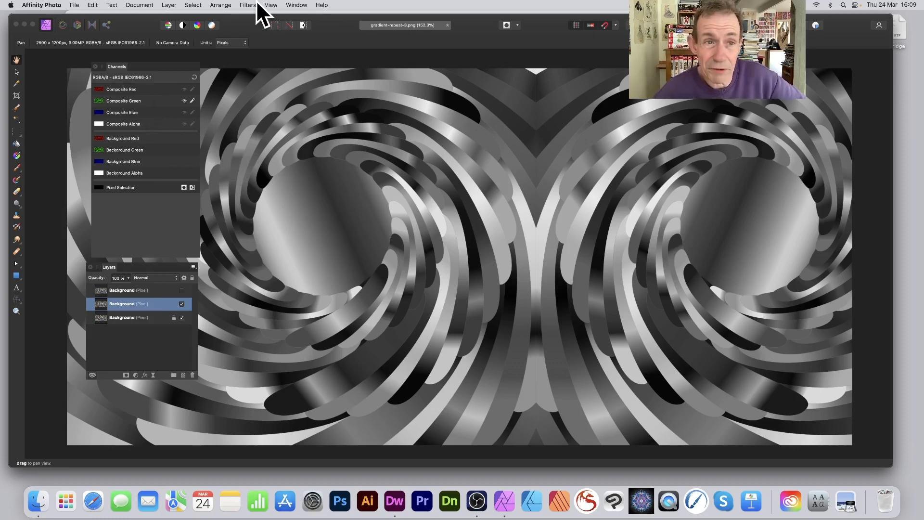
Step: Apply a Gaussian Blur of about 6.9 px to the middle layer's green channel
click(248, 5)
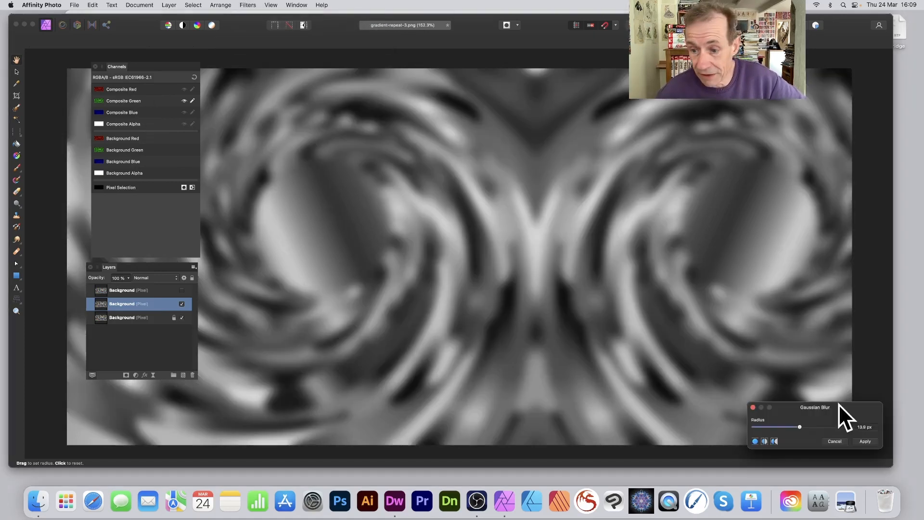
drag(815, 406, 399, 230)
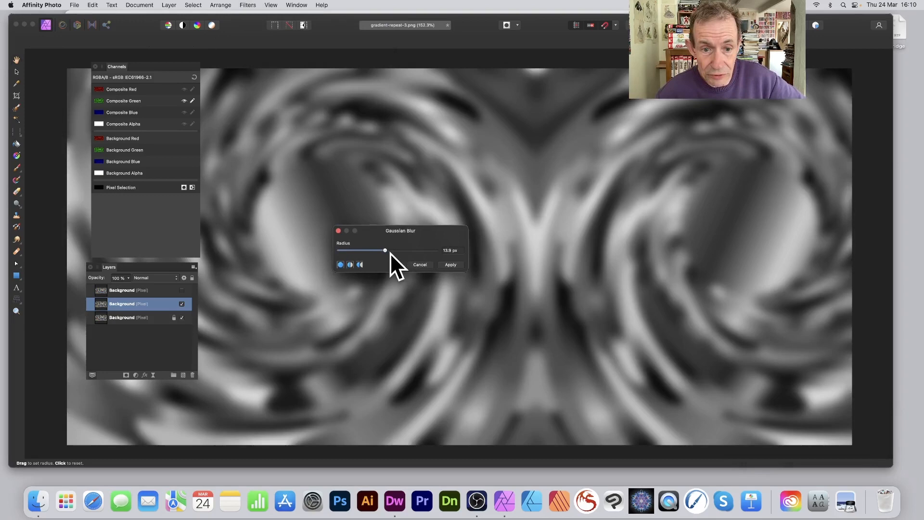
drag(385, 250, 374, 251)
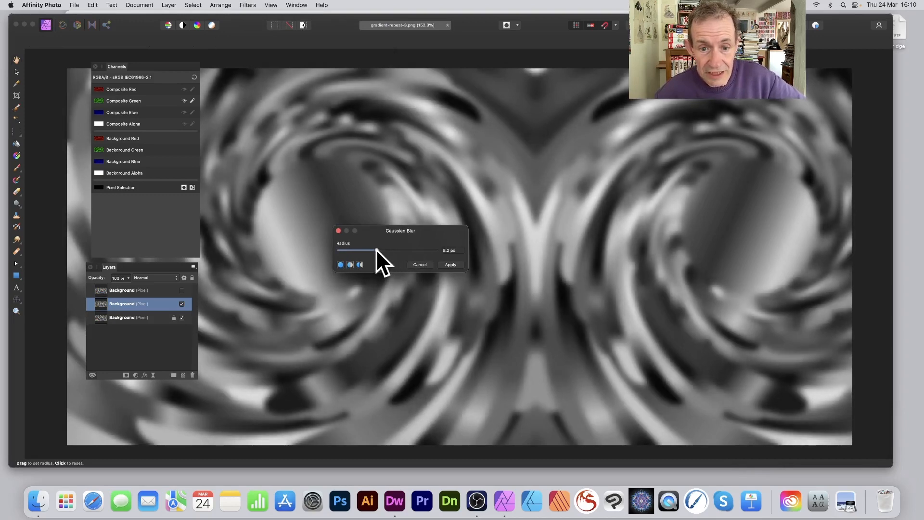
drag(377, 251, 374, 250)
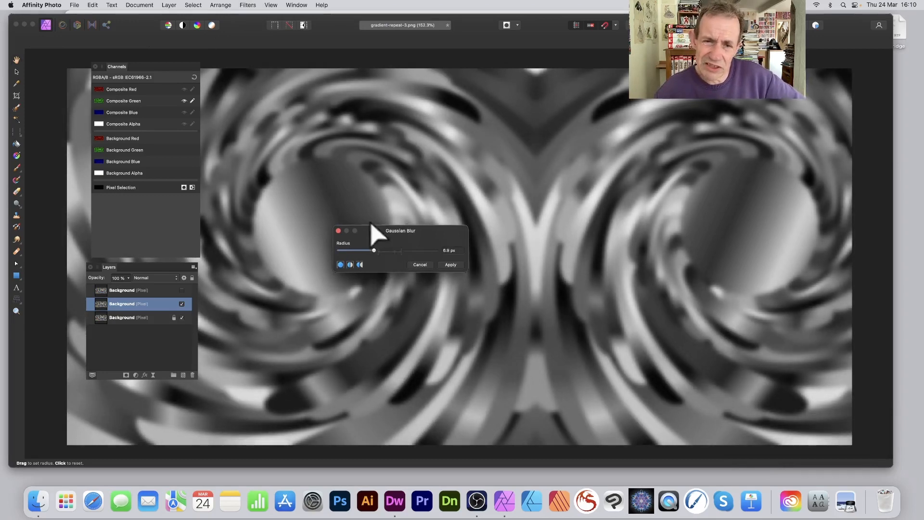
mouse_move(648, 327)
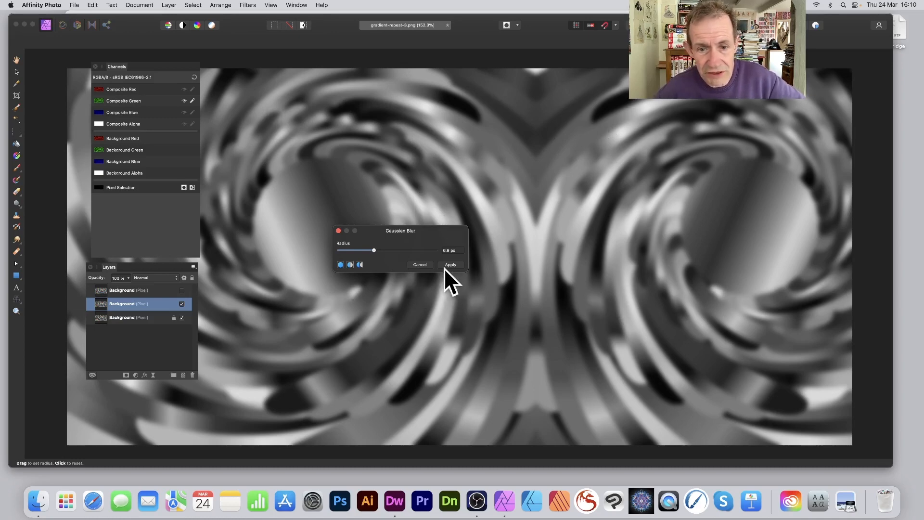
click(451, 264)
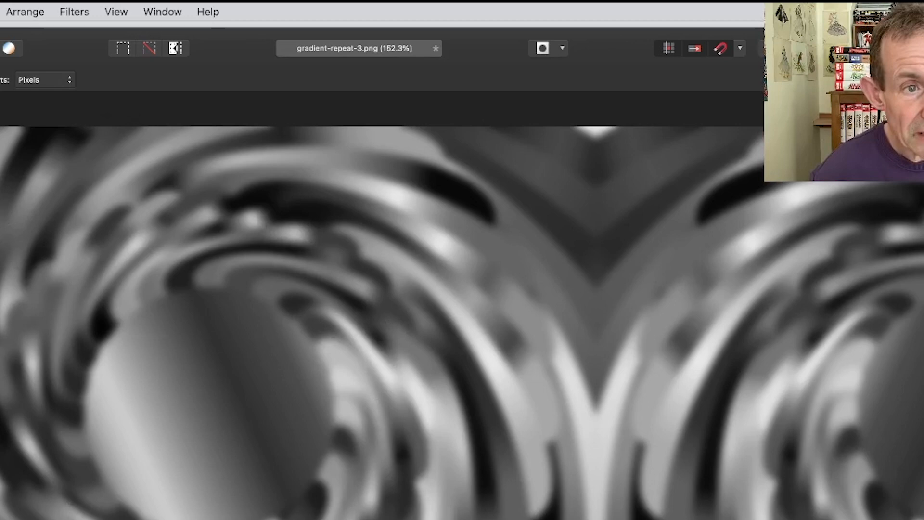
Step: Start a Deform distortion on the middle layer and move its settings off the artwork
click(74, 12)
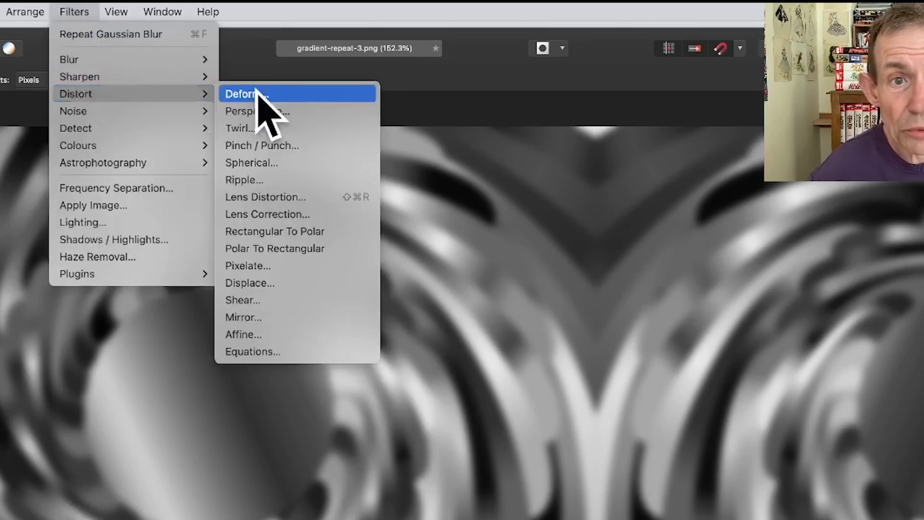
click(246, 93)
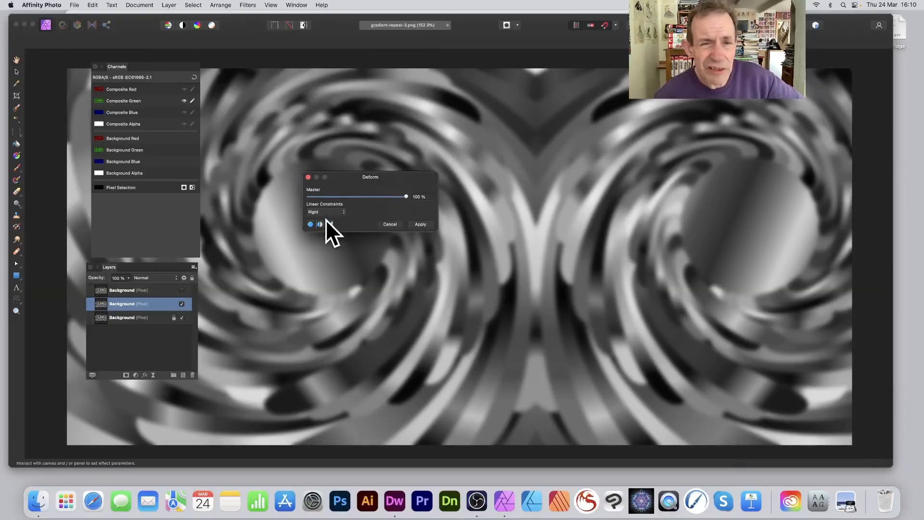
click(325, 212)
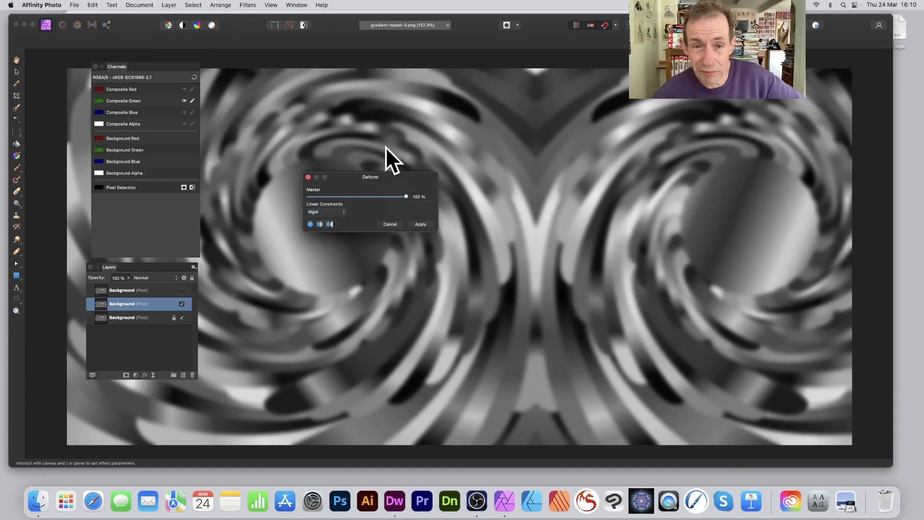
drag(369, 177, 516, 166)
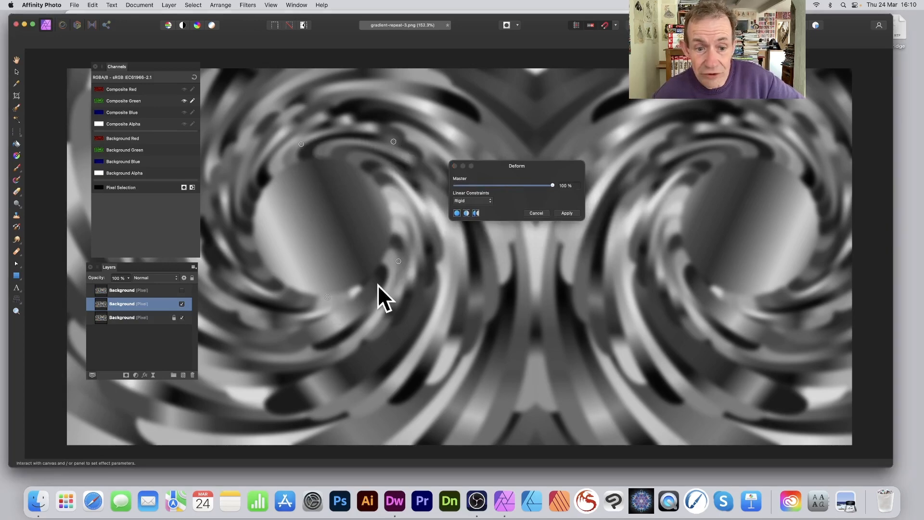
mouse_move(483, 133)
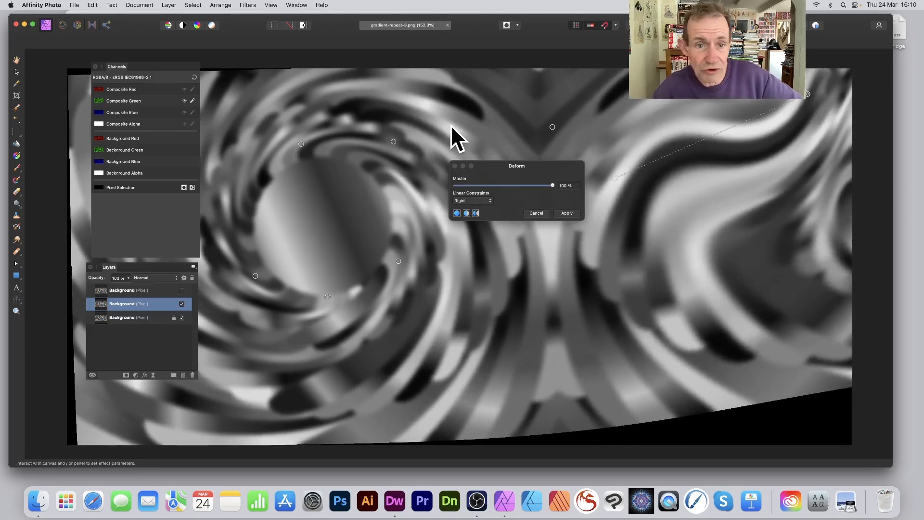
mouse_move(394, 153)
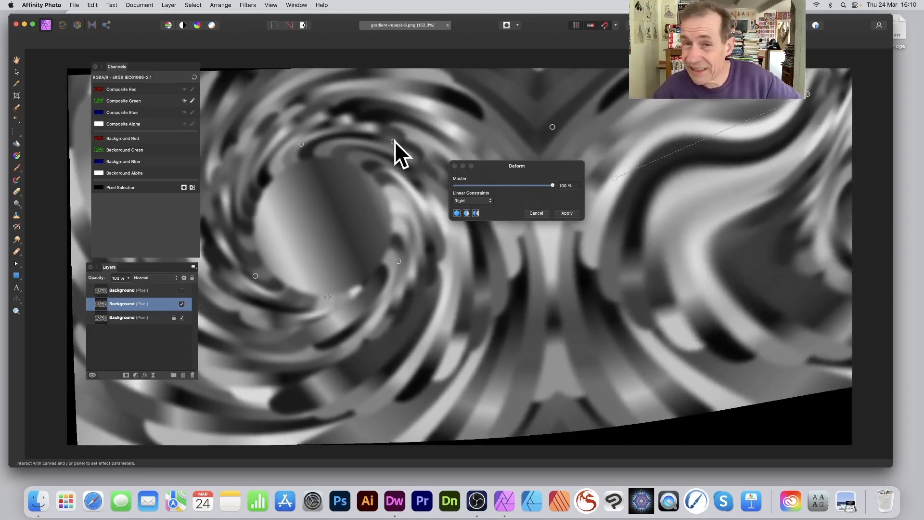
Step: Stretch the blurred swirls into sweeping liquid curls with a pinched point left of centre, then apply
drag(392, 142, 483, 259)
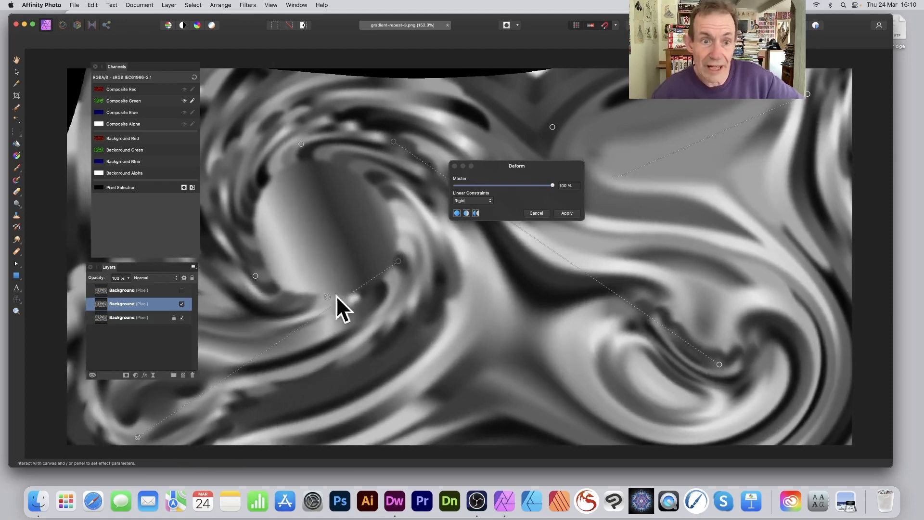
drag(327, 298, 444, 87)
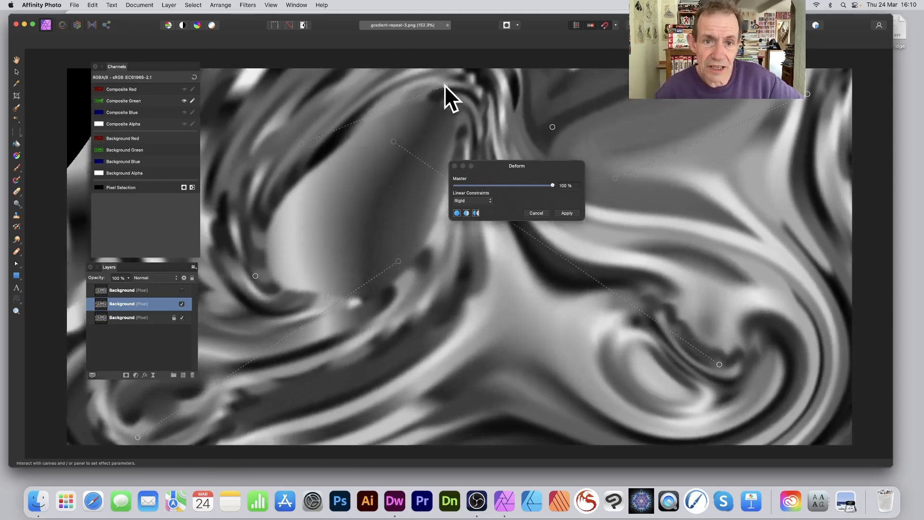
drag(445, 86, 507, 77)
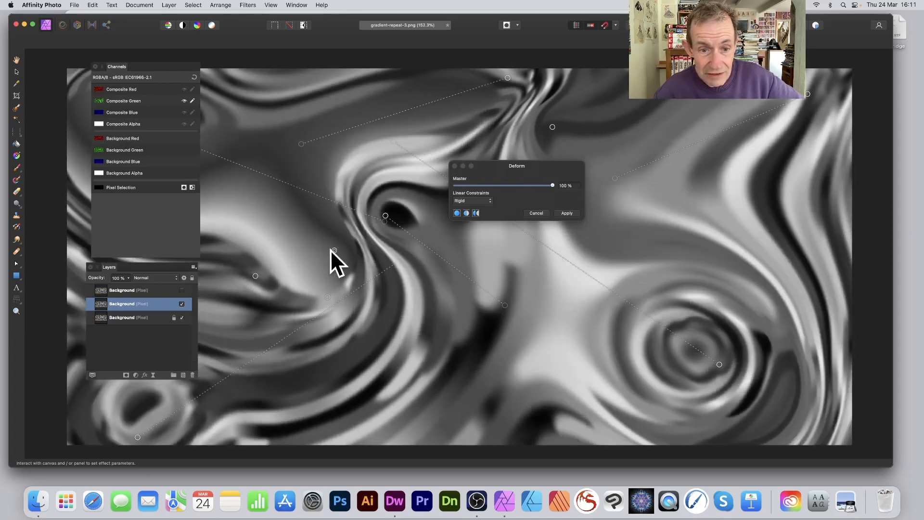
drag(334, 251, 372, 221)
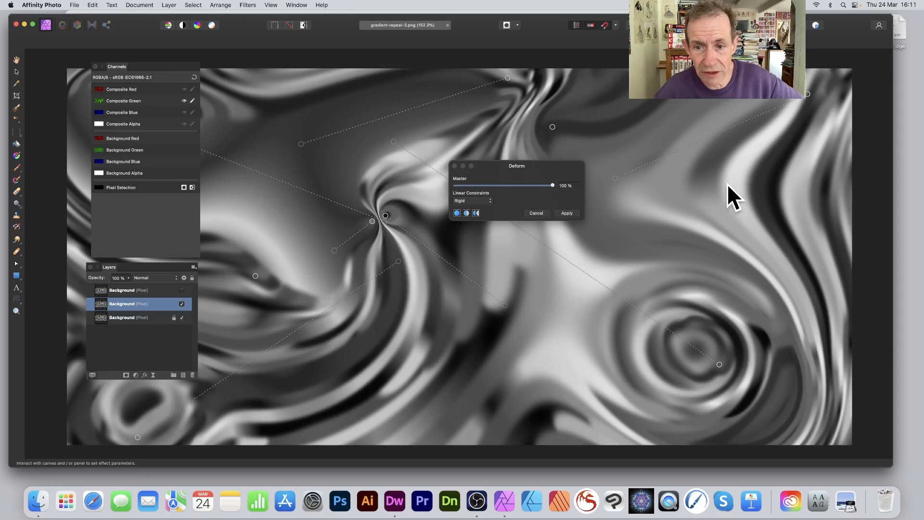
click(565, 212)
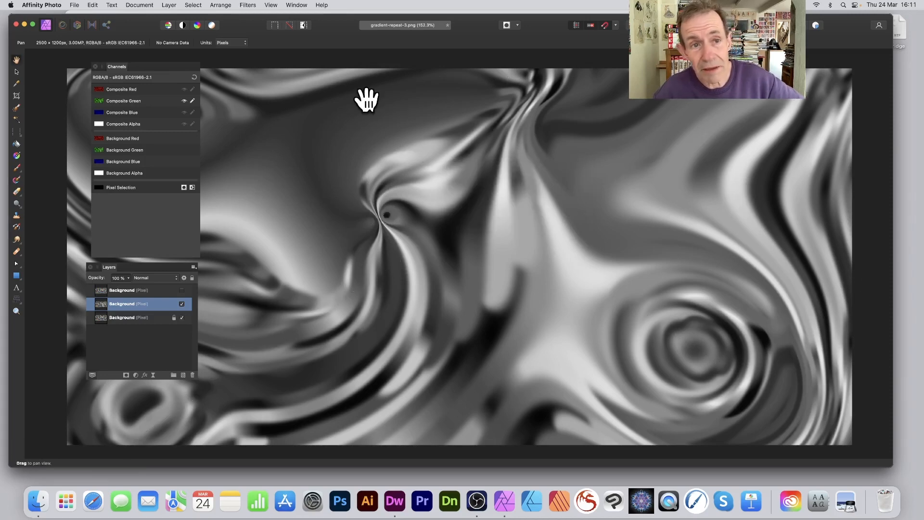
mouse_move(194, 89)
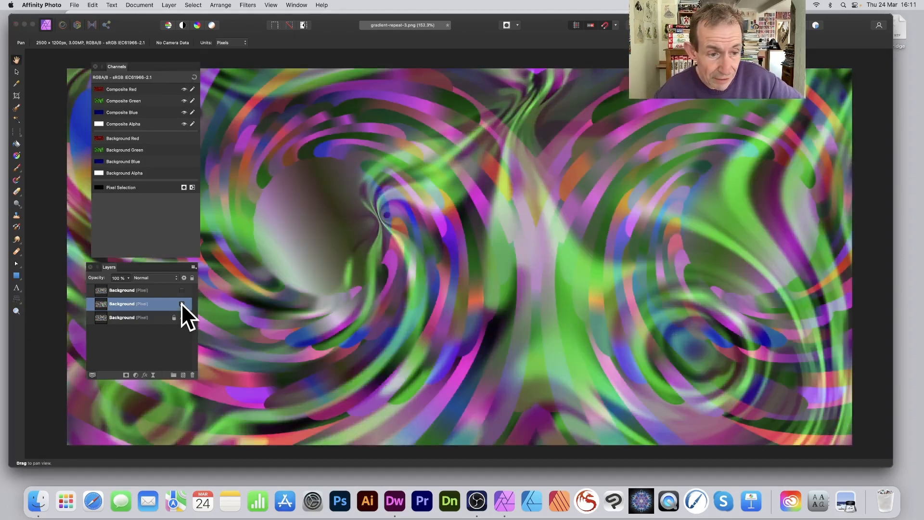
Step: Hide the warped middle layer and select the bottom Background layer for editing
click(182, 316)
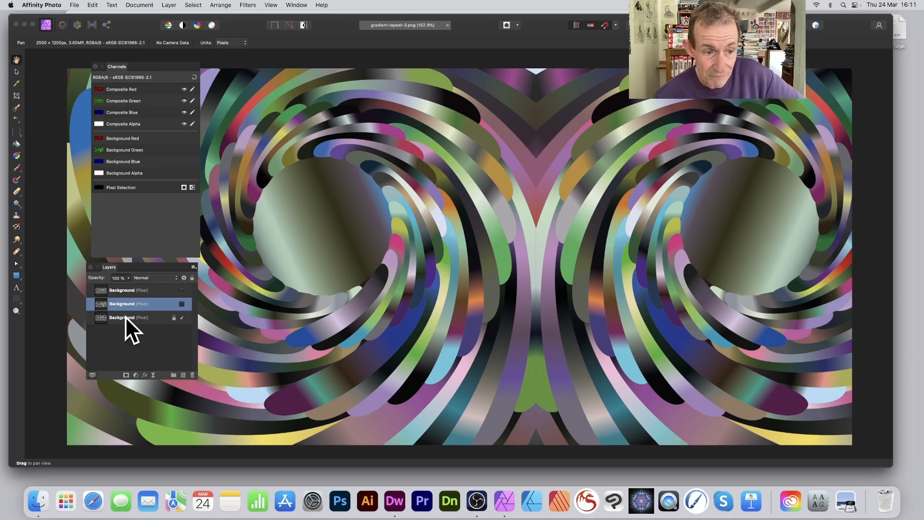
click(130, 317)
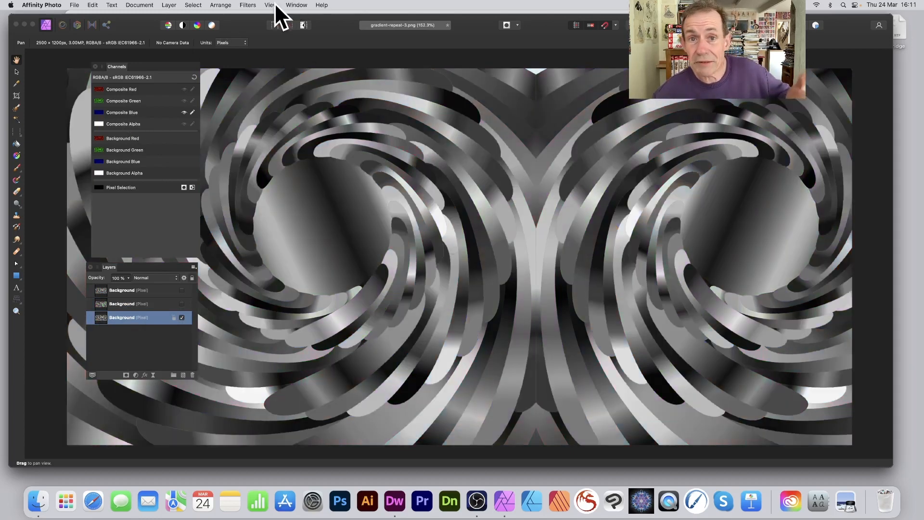
Step: Apply a Zoom Blur of 34.2 px with its centre shifted lower on the bottom layer's blue channel
click(247, 5)
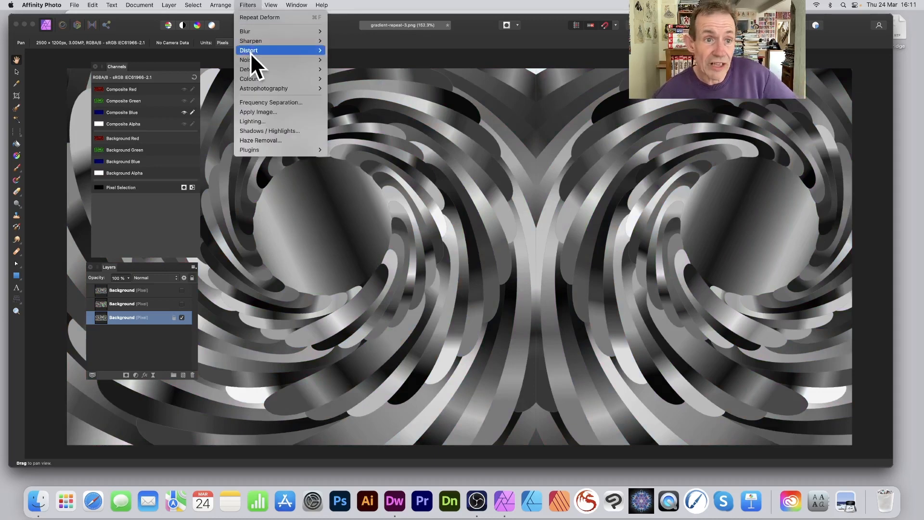
mouse_move(259, 30)
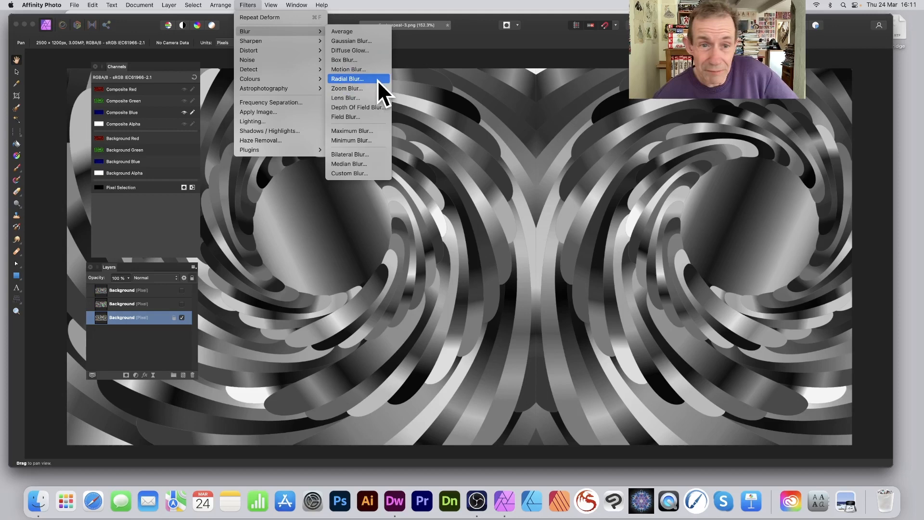
click(346, 88)
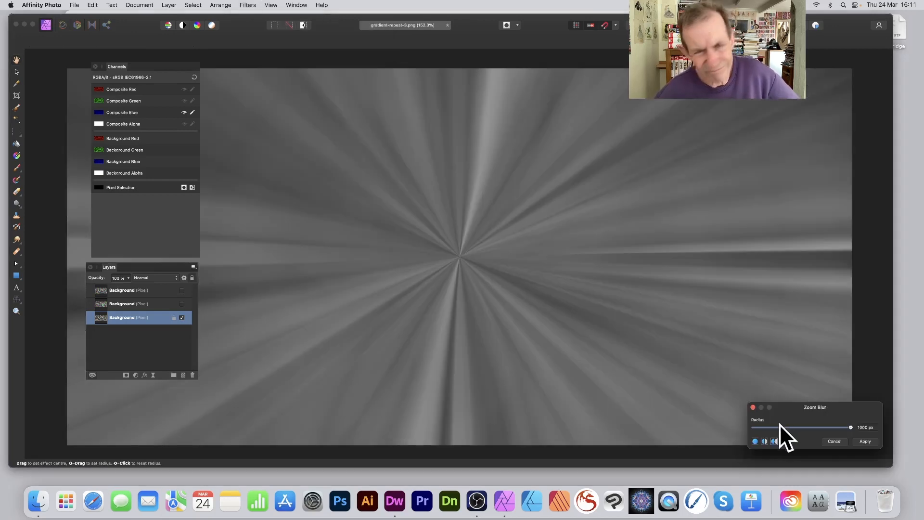
drag(814, 406, 441, 218)
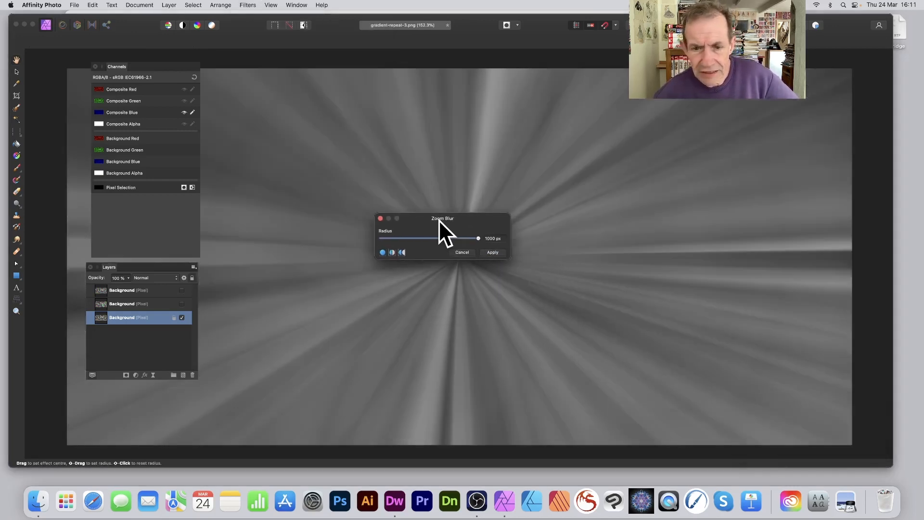
drag(478, 238, 442, 238)
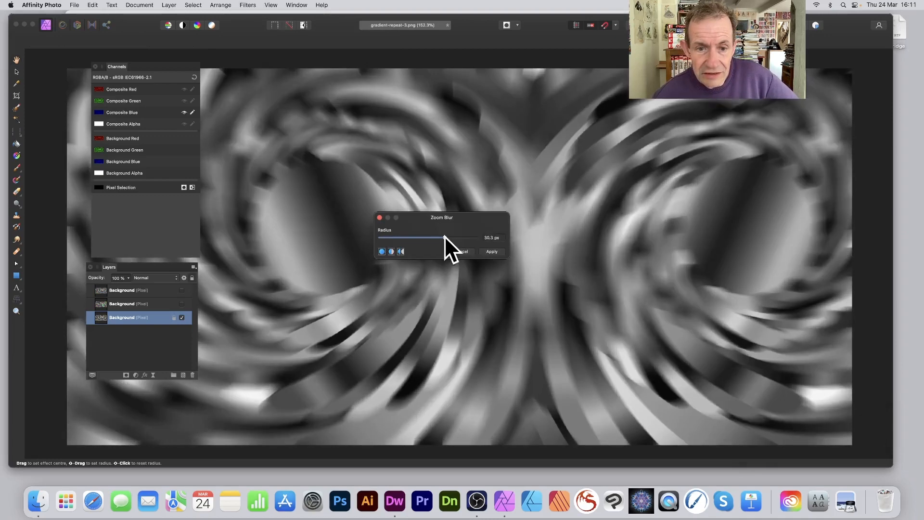
drag(441, 237, 450, 238)
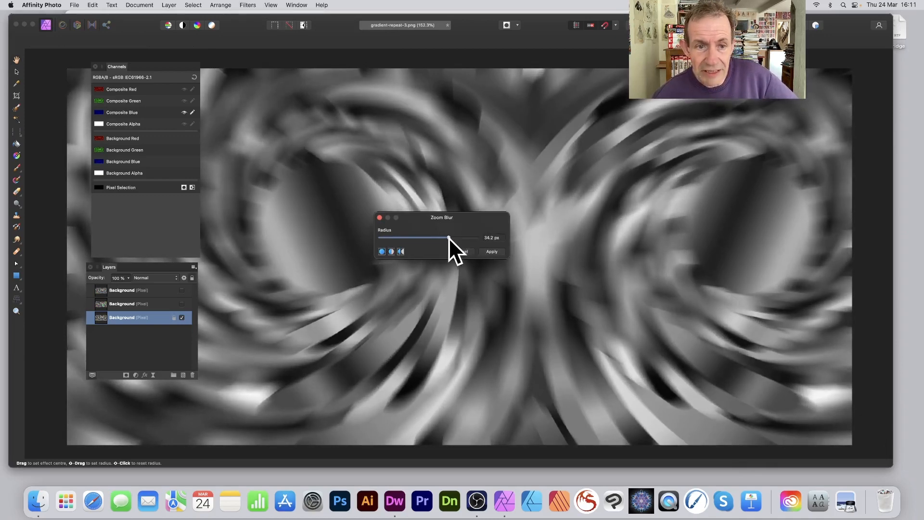
mouse_move(353, 171)
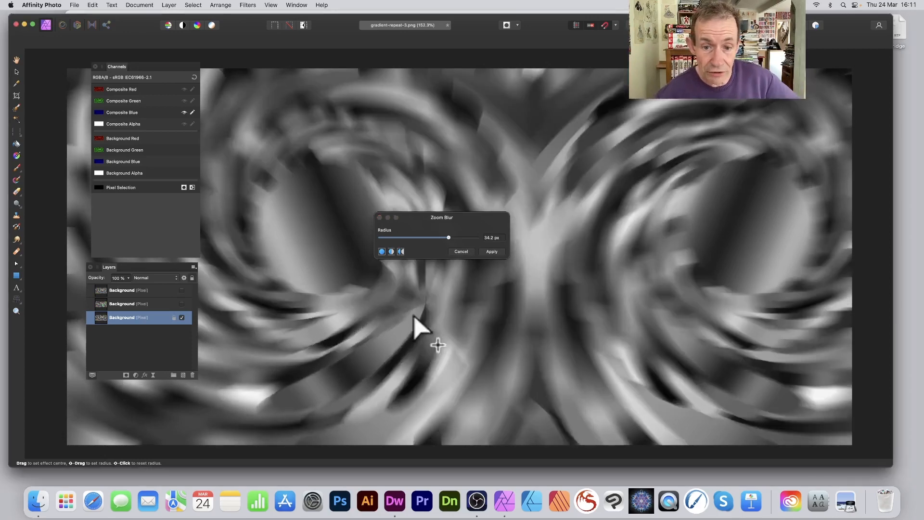
drag(436, 344, 513, 165)
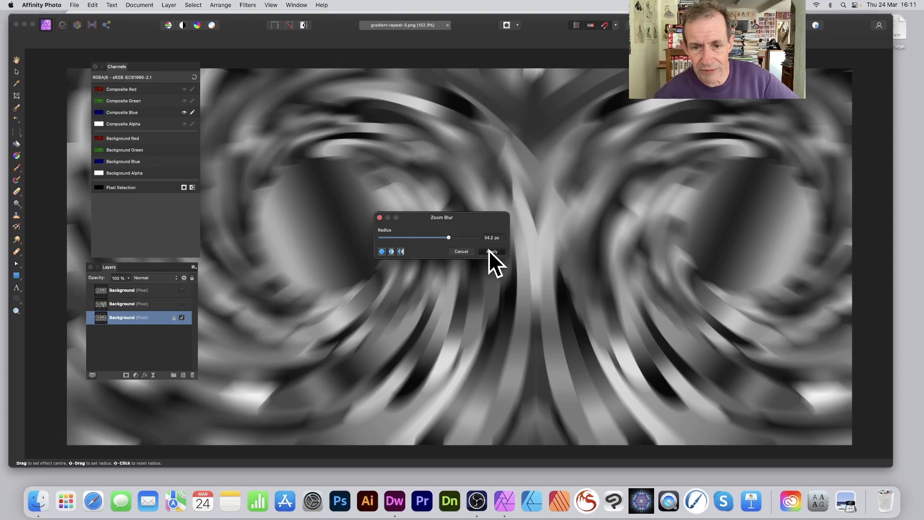
click(492, 251)
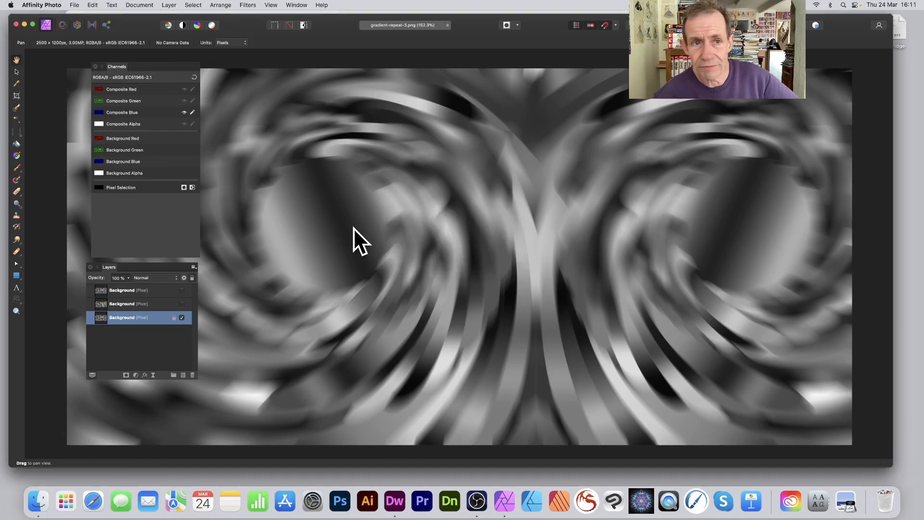
Step: Start a Deform distortion on the zoom-blurred bottom layer
click(247, 4)
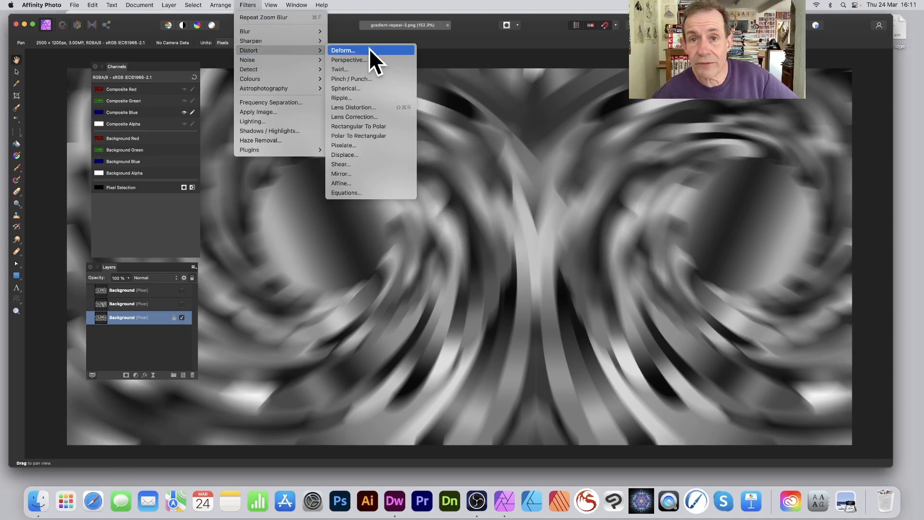
click(344, 50)
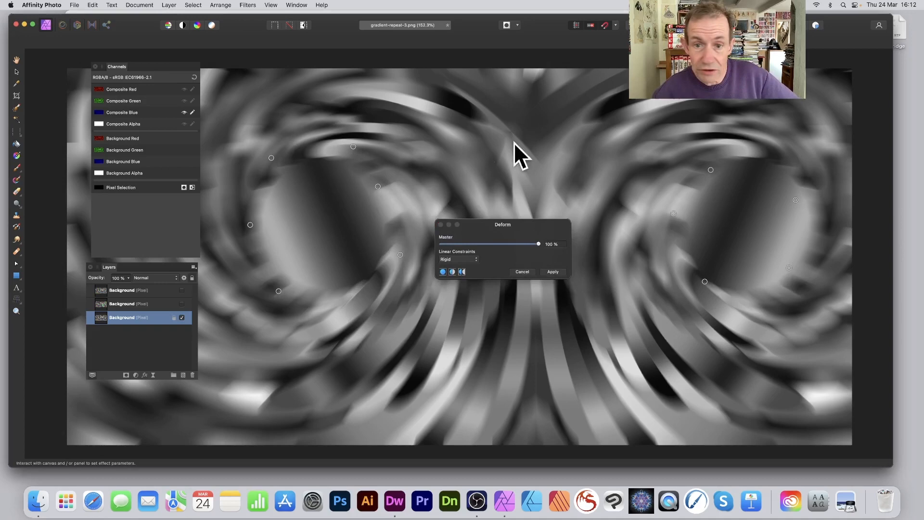
mouse_move(516, 345)
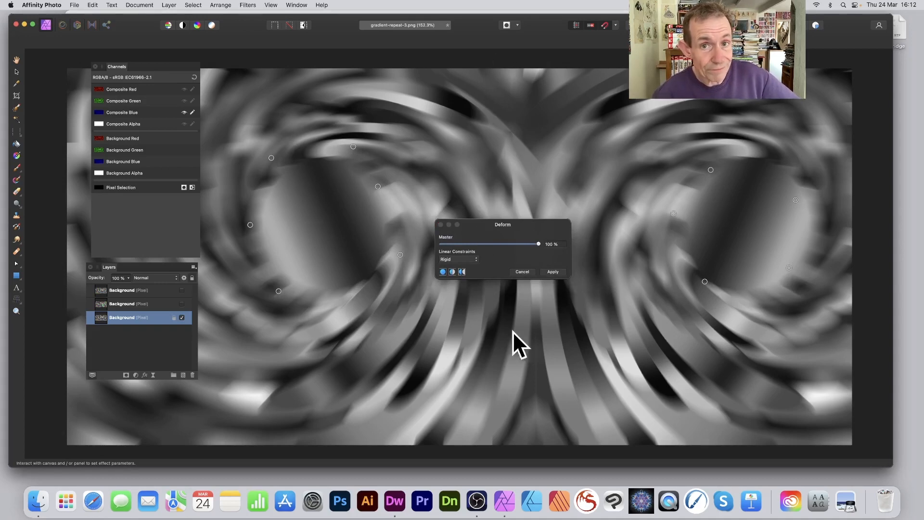
mouse_move(524, 383)
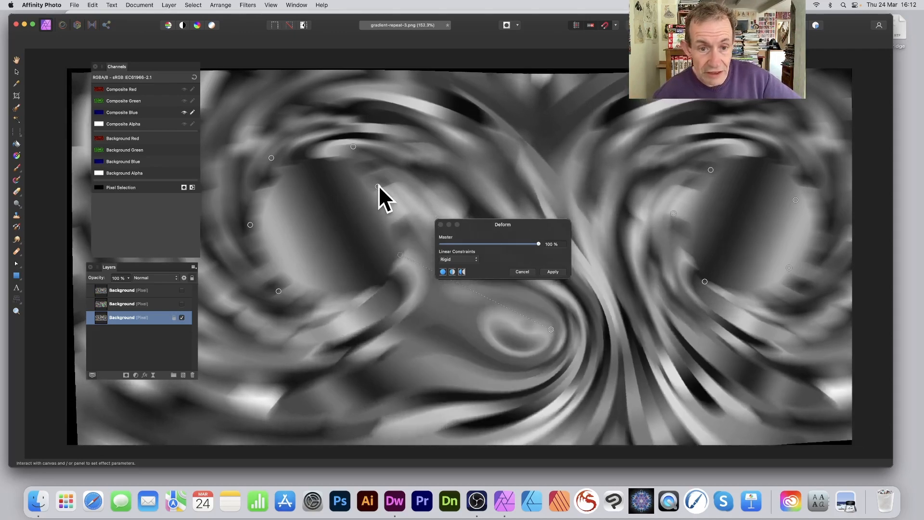
Step: Bend the left side into waves, stretch the right spiral into streaks and apply the Deform warp
drag(383, 188, 271, 157)
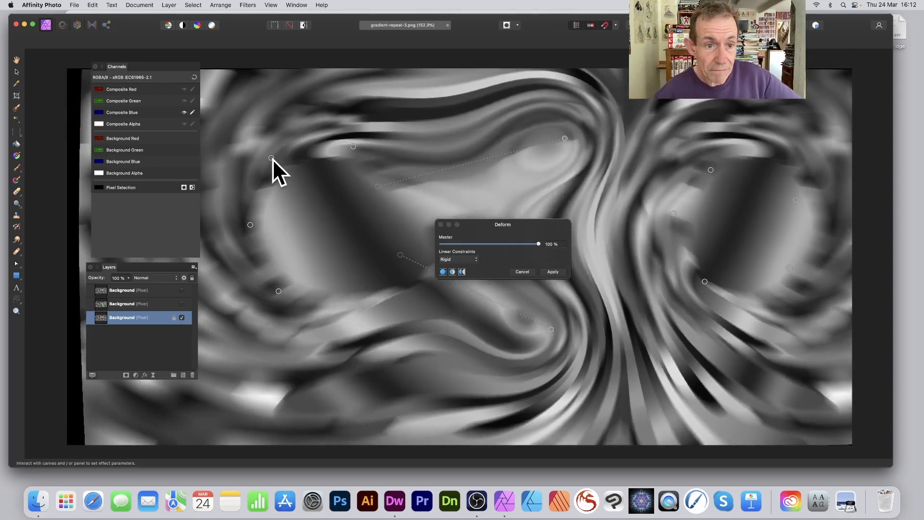
drag(271, 157, 283, 300)
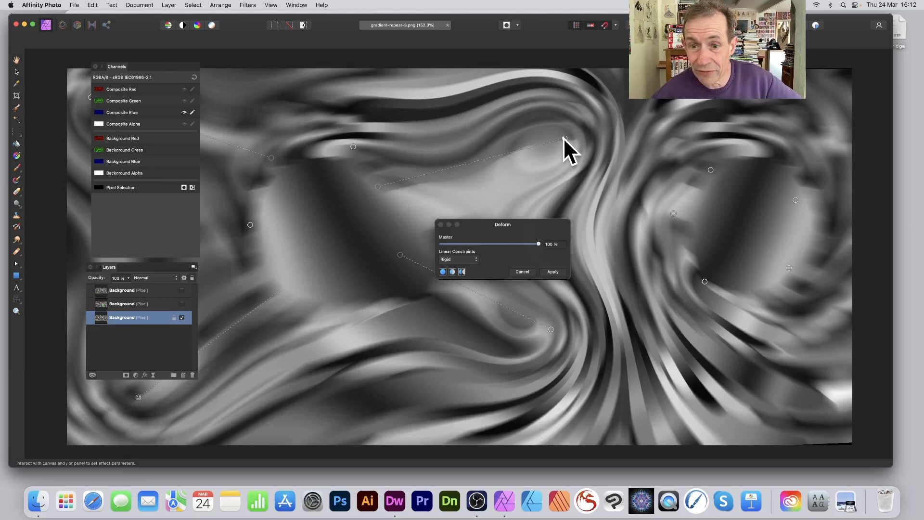
drag(564, 141, 633, 103)
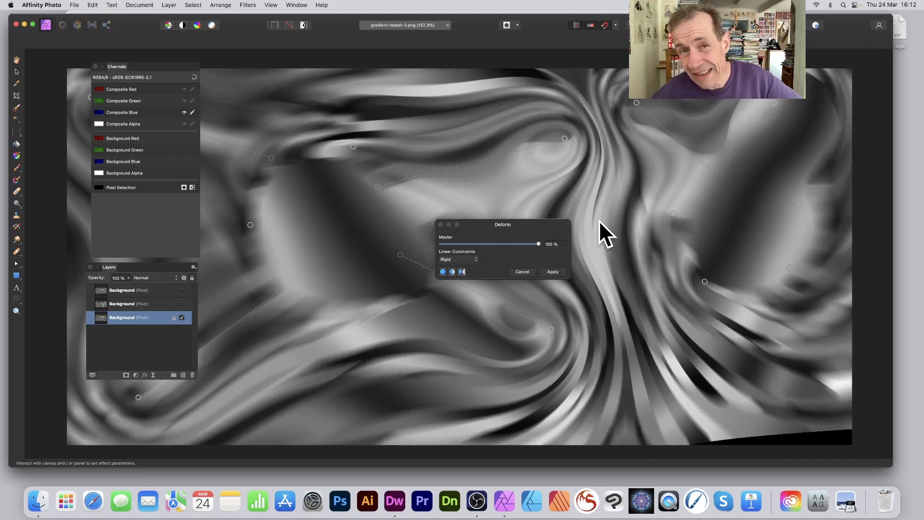
mouse_move(766, 439)
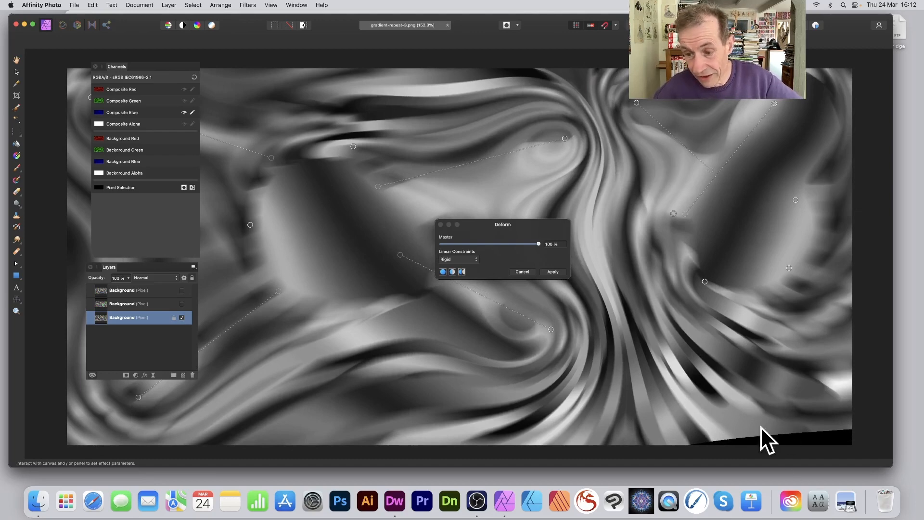
mouse_move(798, 456)
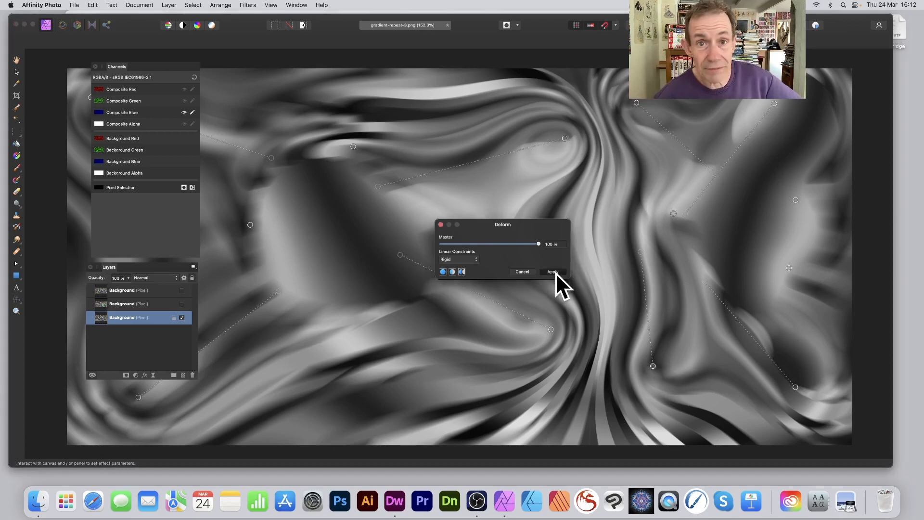
click(552, 271)
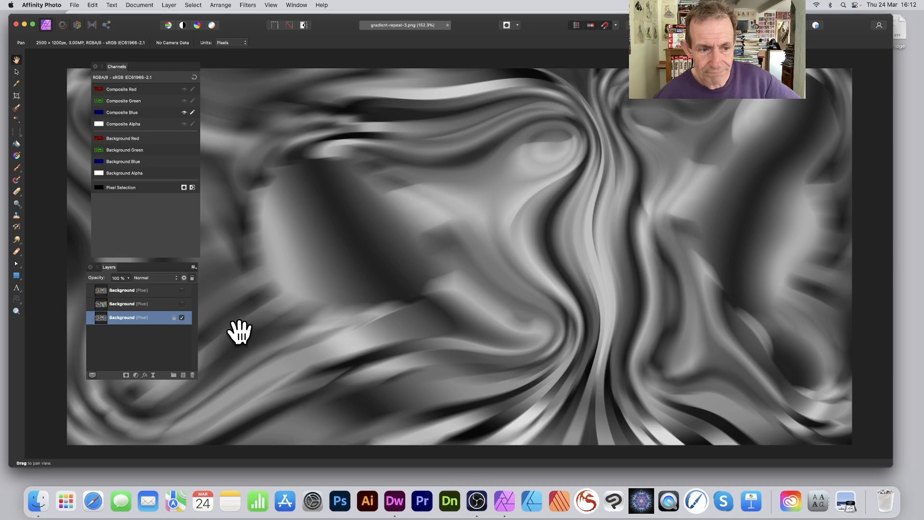
mouse_move(132, 117)
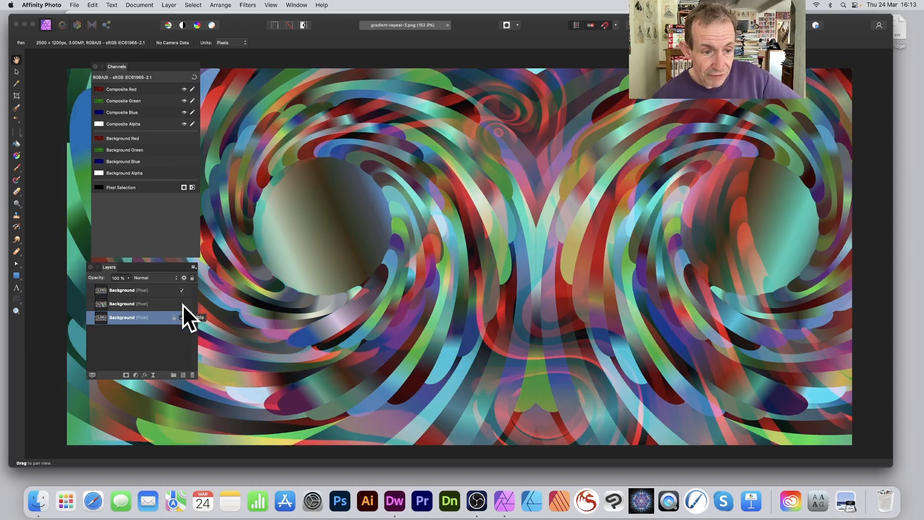
Step: Make the hidden warped layer visible again so all copies combine in colour
click(182, 303)
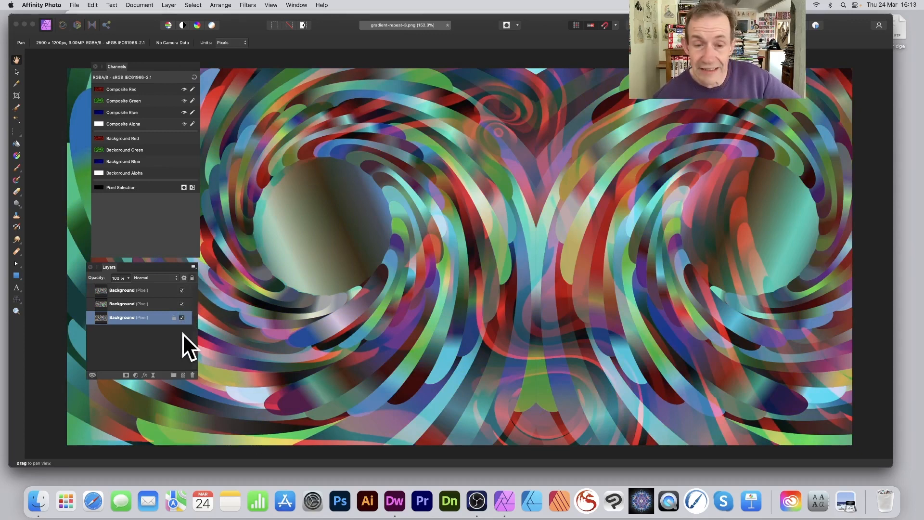
Step: Select the top Background layer and bring up its blend mode list
click(139, 289)
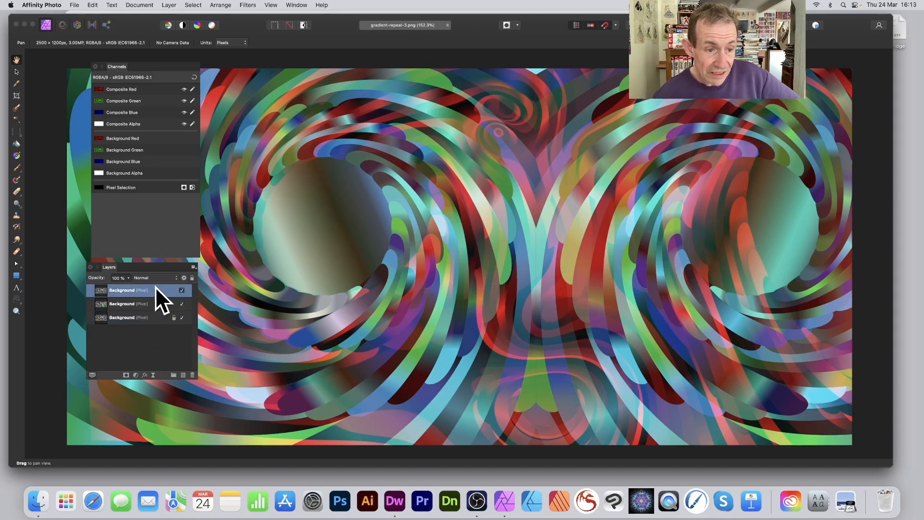
mouse_move(472, 259)
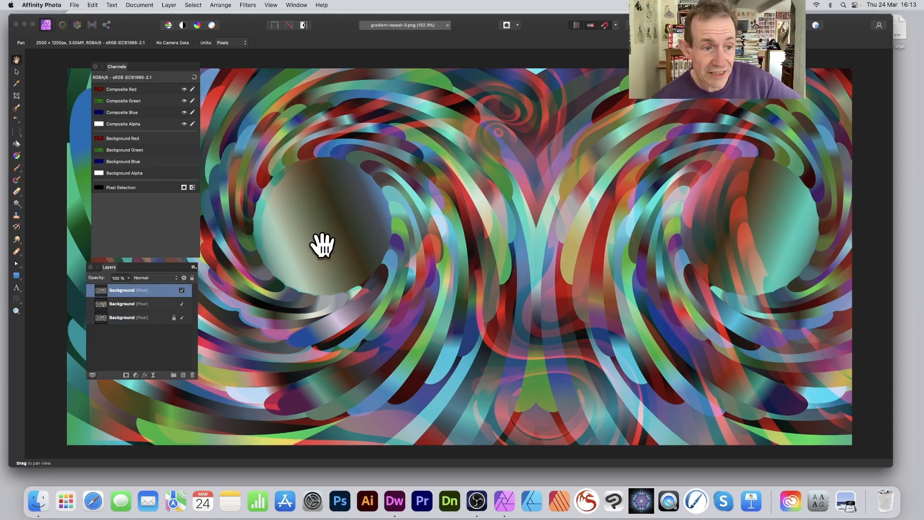
mouse_move(159, 286)
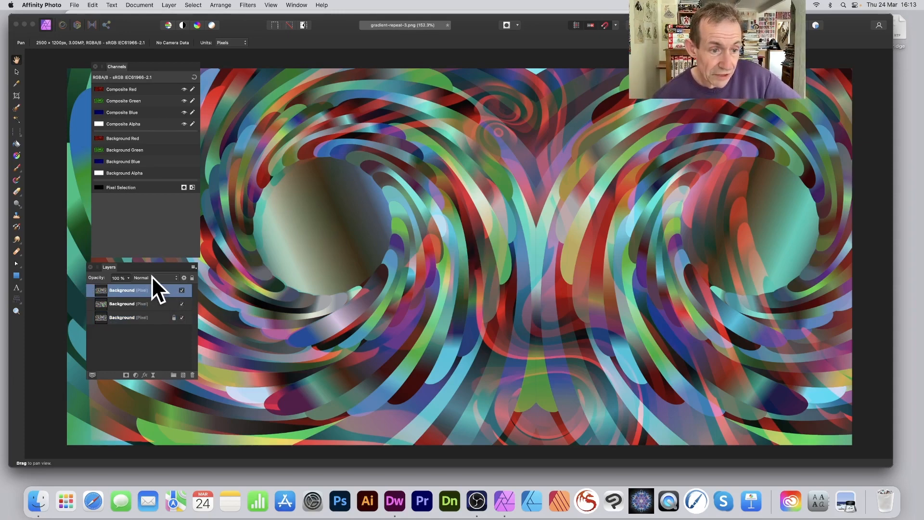
click(154, 278)
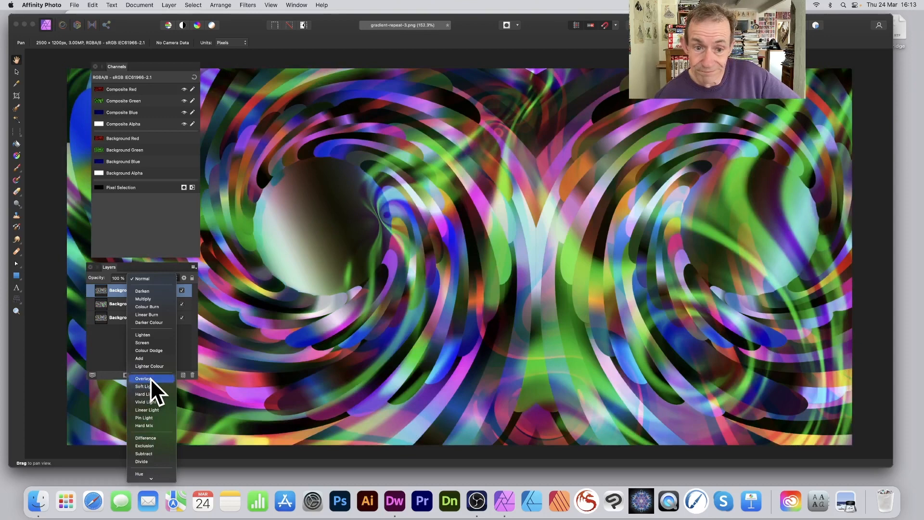
Step: Set the top copy to Overlay, then blend the middle Background copy in Screen mode
click(143, 378)
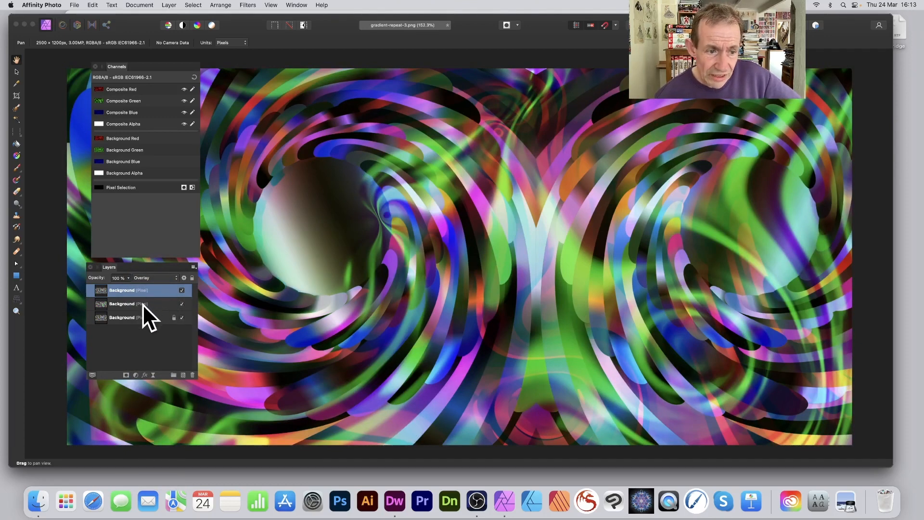
click(127, 303)
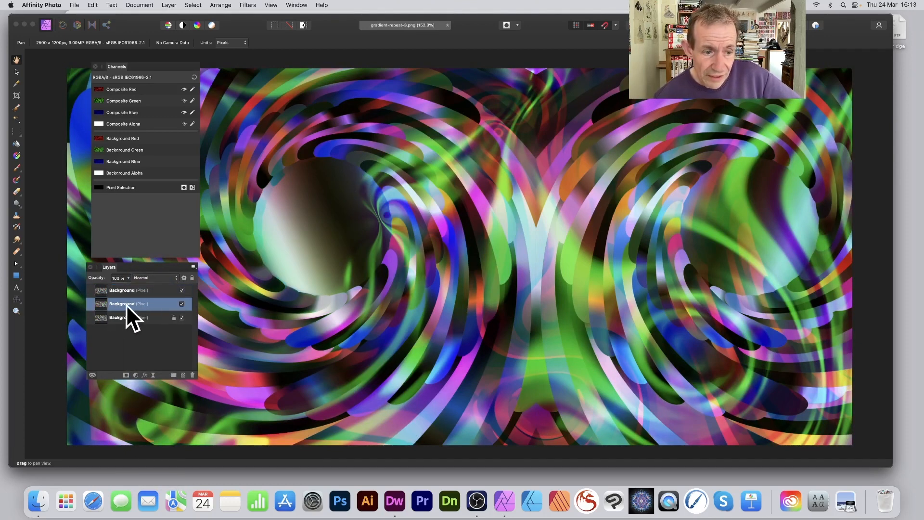
click(155, 277)
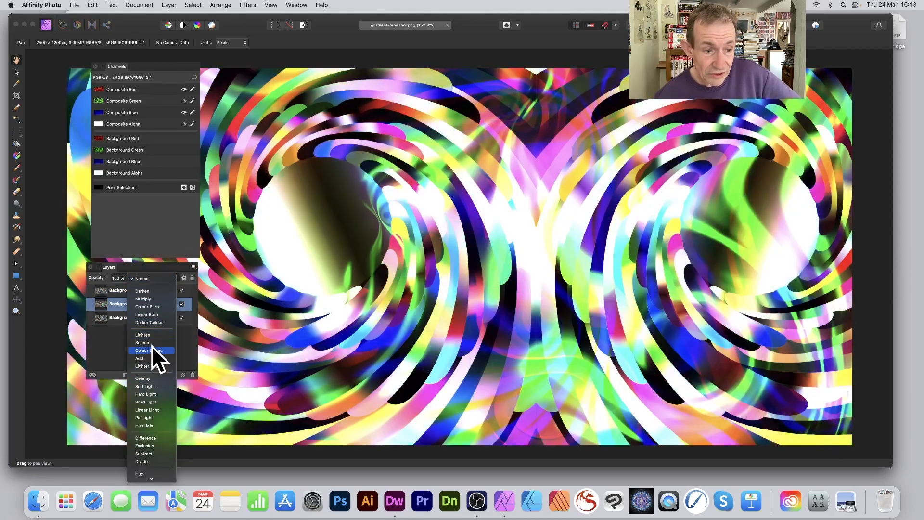
click(142, 342)
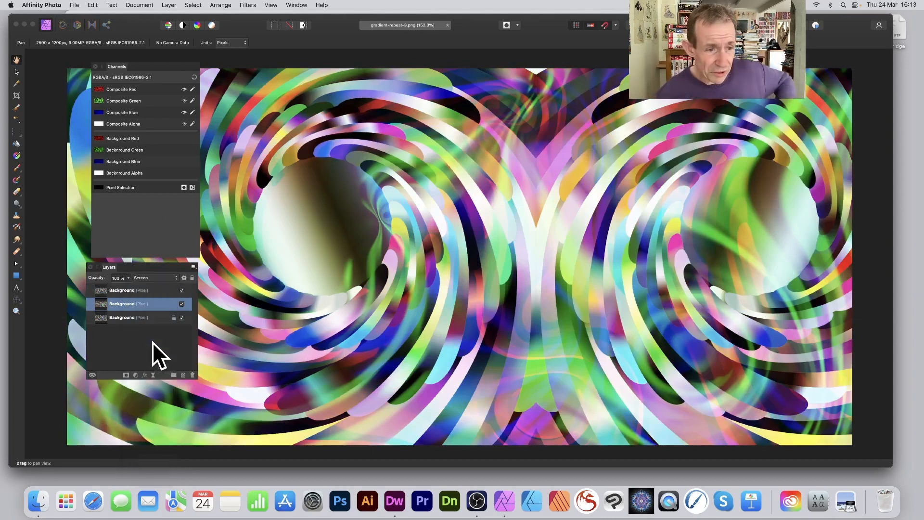
Step: Switch the top Background copy's blend mode to Pin Light
click(130, 290)
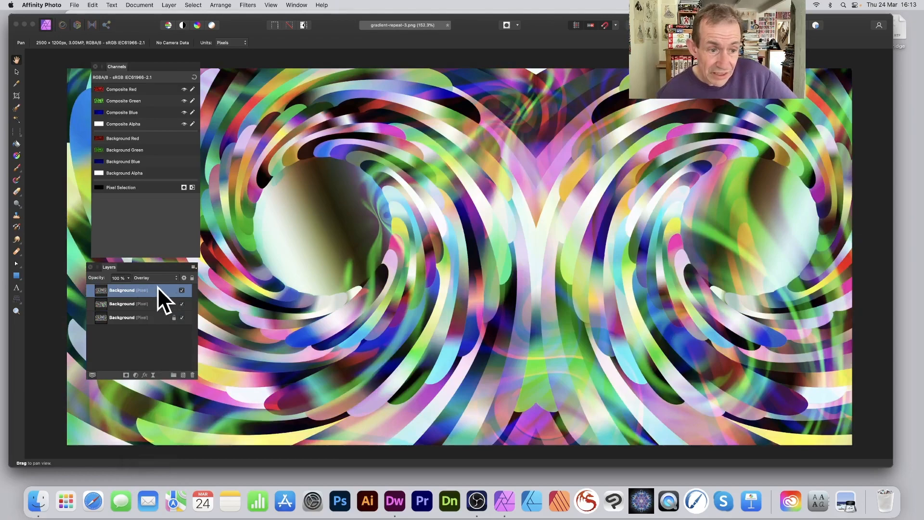
click(155, 277)
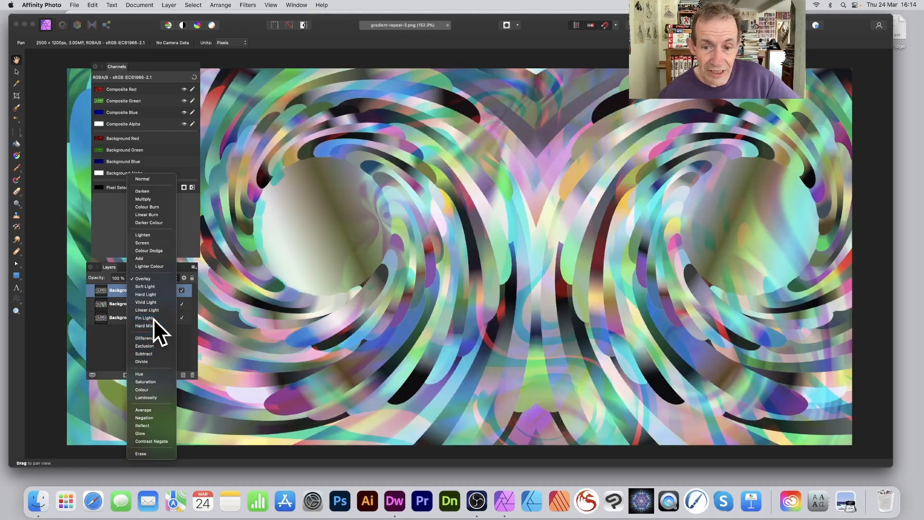
click(145, 317)
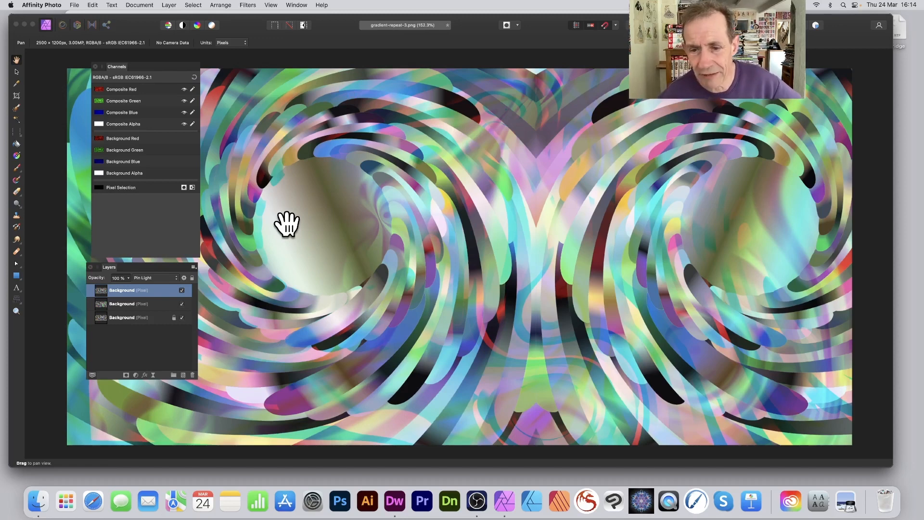
mouse_move(346, 163)
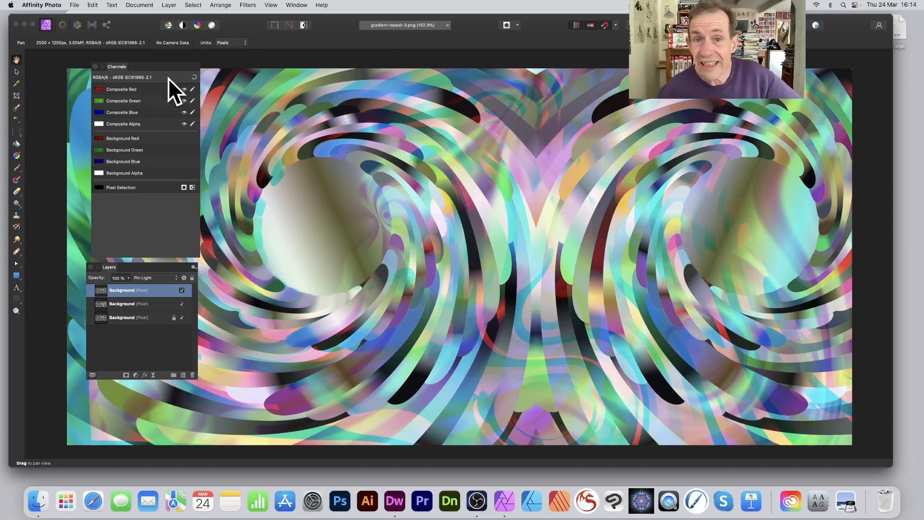
mouse_move(302, 141)
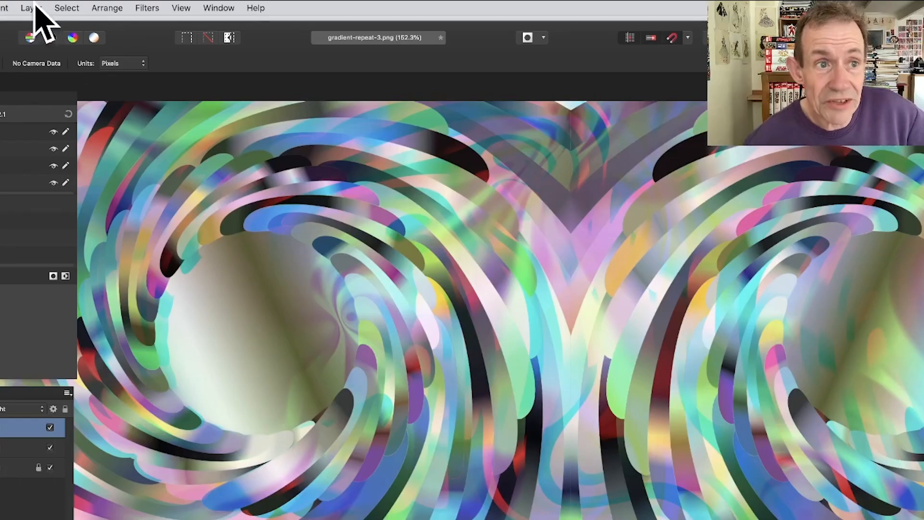
Step: Bring up the Layer commands to merge the visible layers into a new pixel layer
click(28, 8)
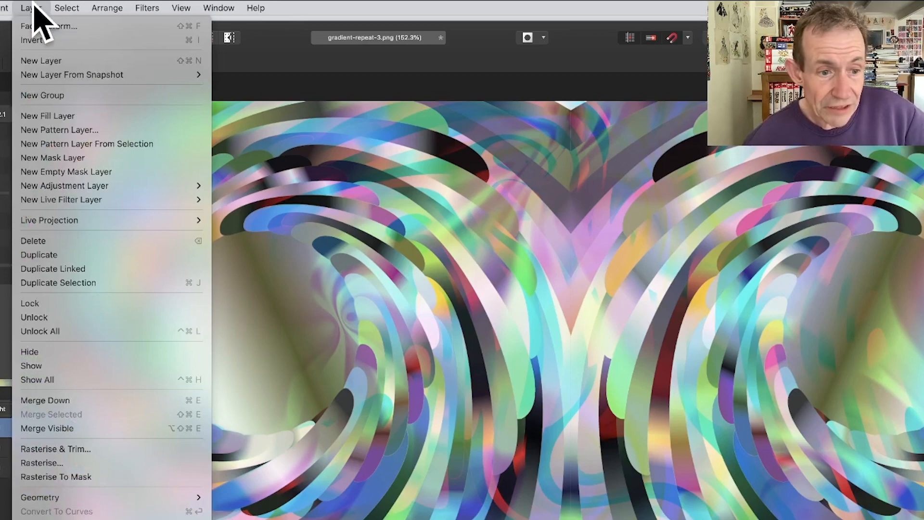
mouse_move(64, 428)
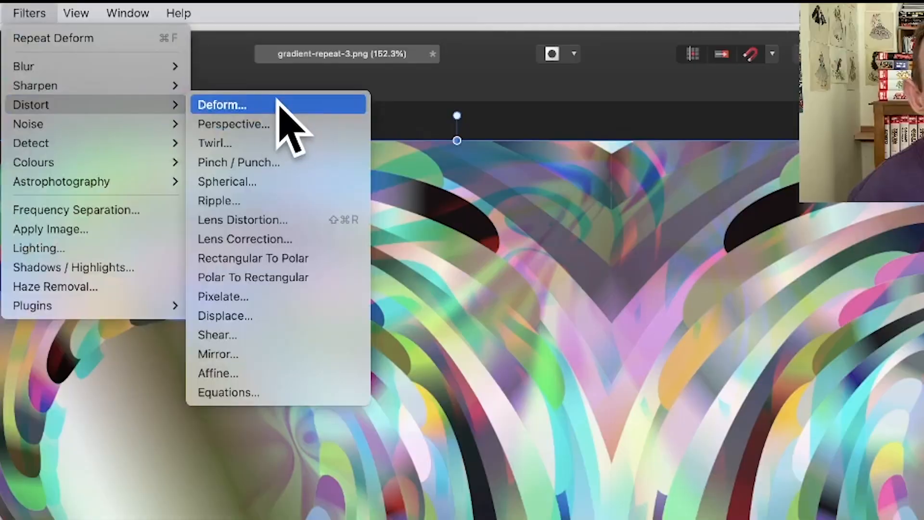
Step: Start the Deform filter on the merged layer with Linear Constraints set to Similarity
click(222, 103)
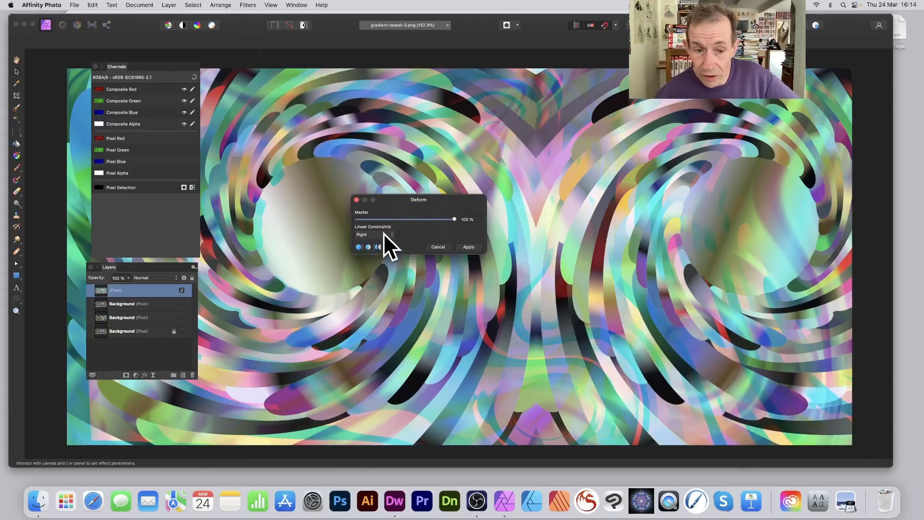
click(374, 234)
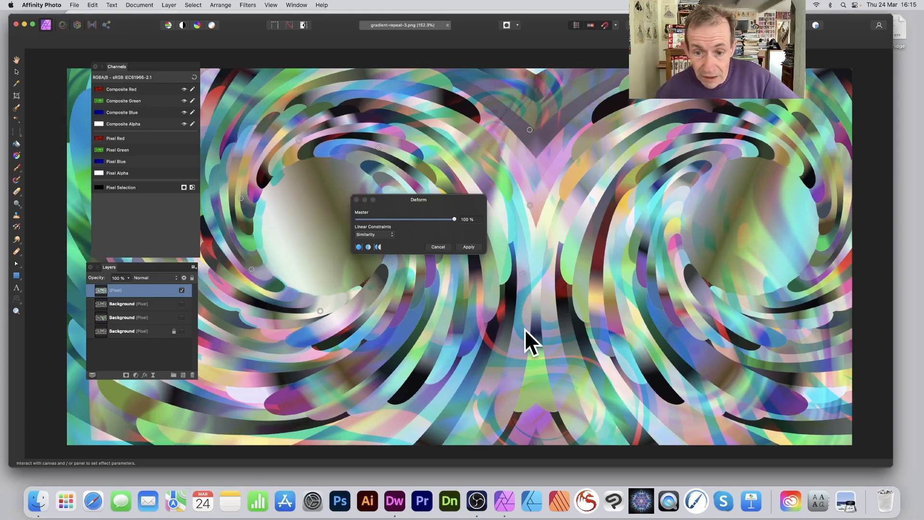
mouse_move(663, 203)
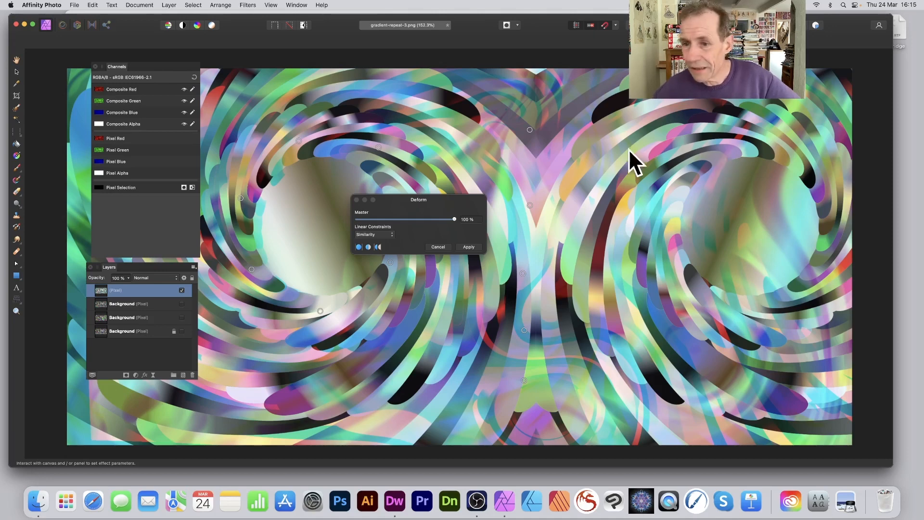
mouse_move(715, 302)
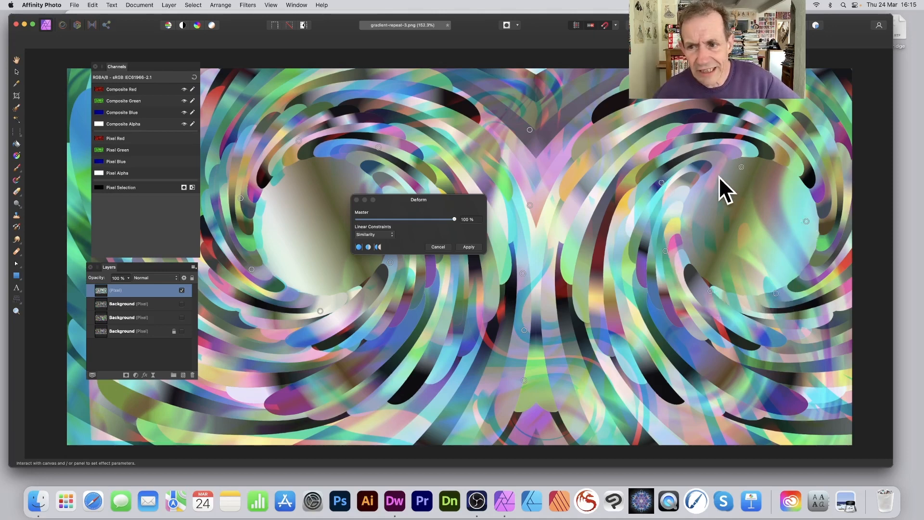
mouse_move(663, 195)
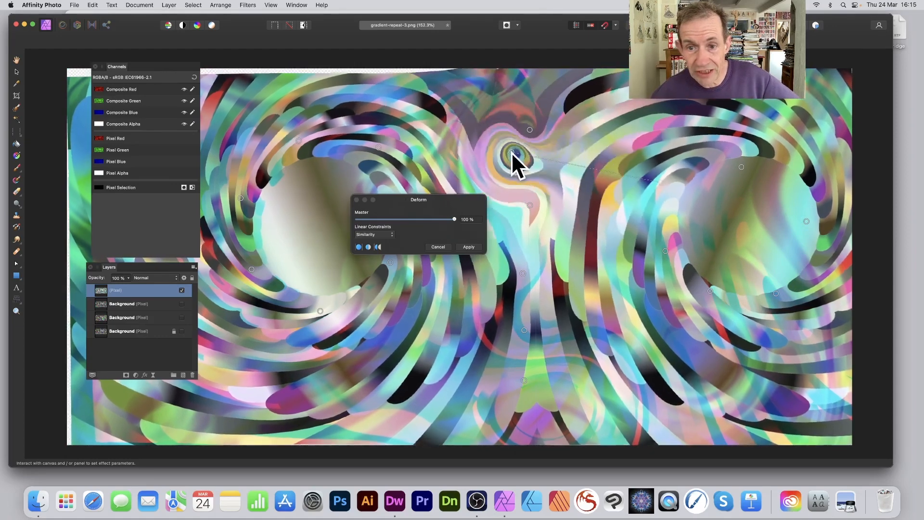
Step: Drag pins to warp the upper swirls leftward and pull new curves into the lower middle
drag(516, 161, 410, 145)
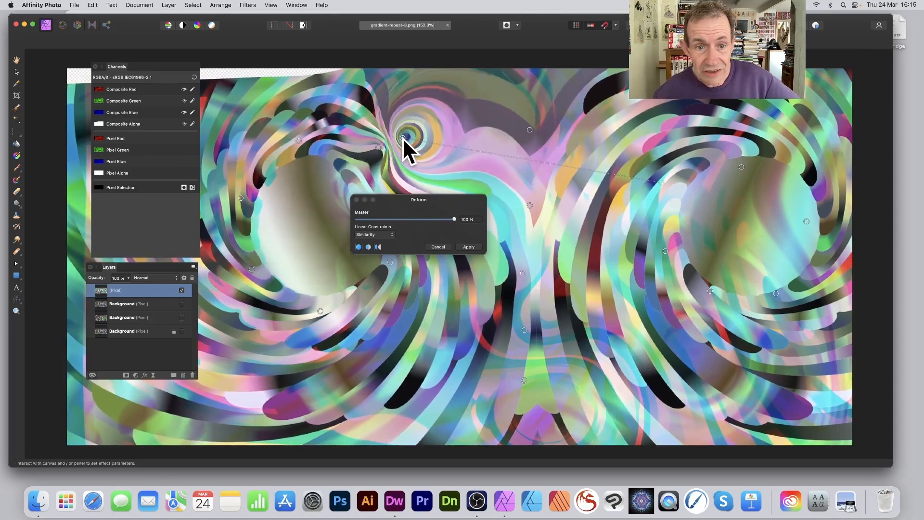
drag(406, 147, 247, 115)
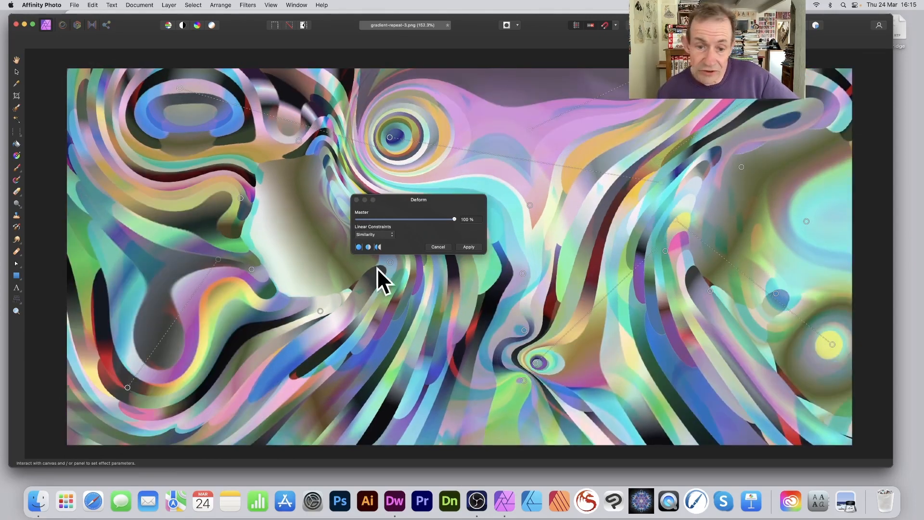
drag(380, 278, 421, 383)
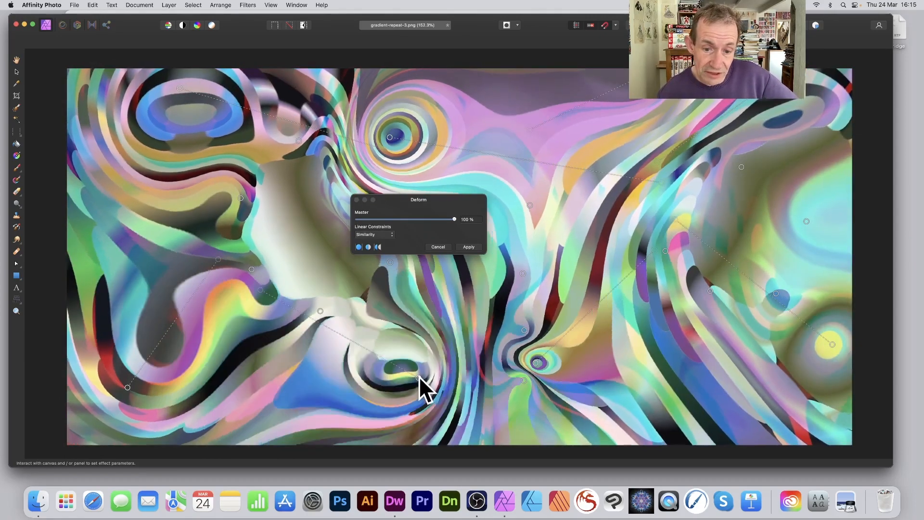
drag(419, 378, 448, 365)
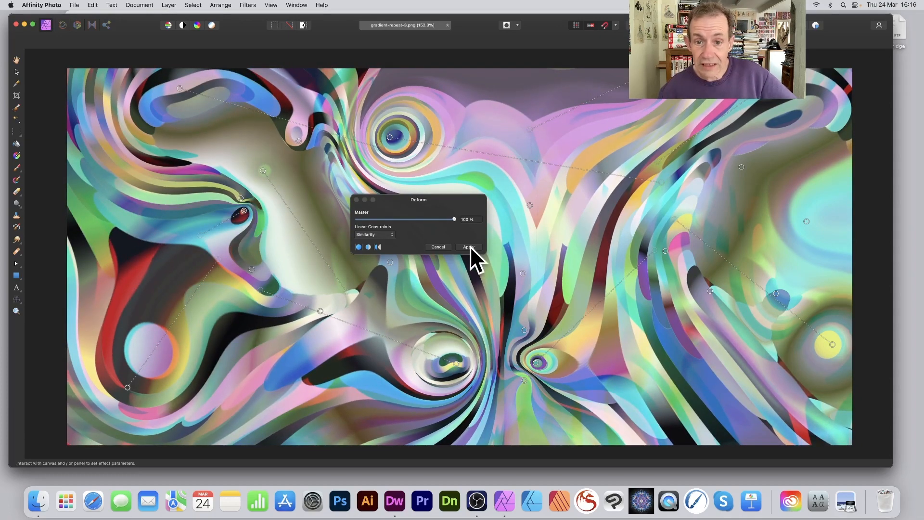
Step: Apply the Deform warp to the merged layer and bring up the Filters commands again
click(469, 246)
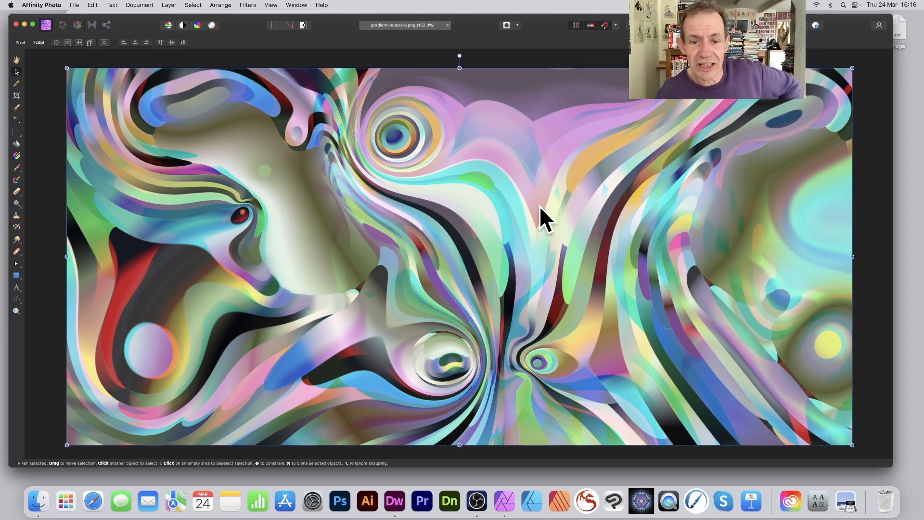
mouse_move(627, 185)
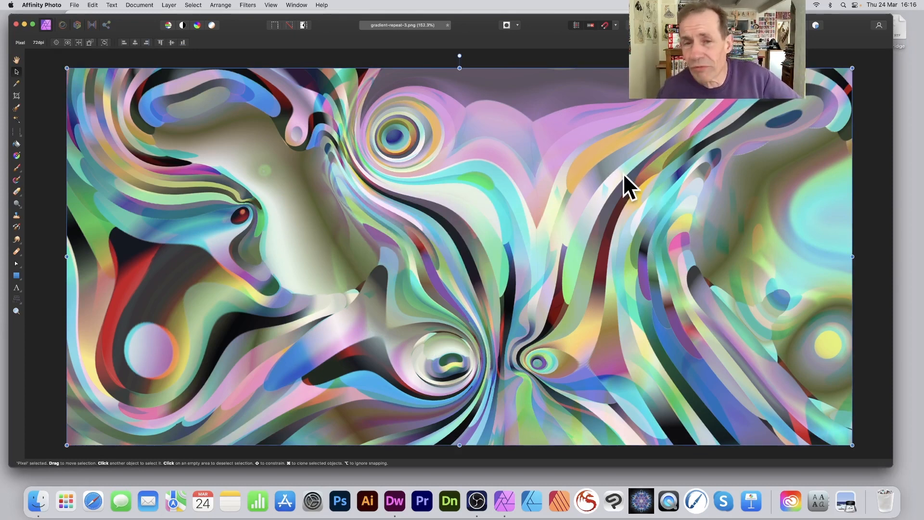
click(247, 4)
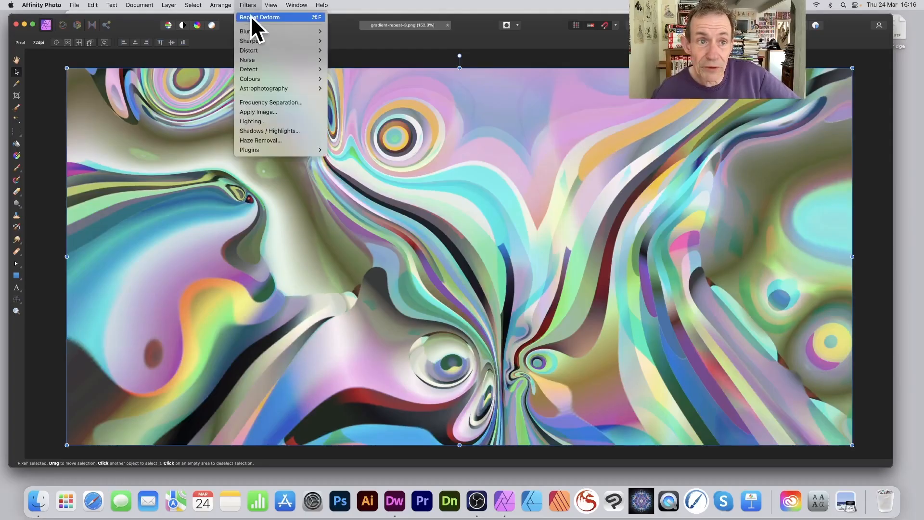
Step: Repeat the same Deform so the swirls melt into softer liquid shapes
click(259, 18)
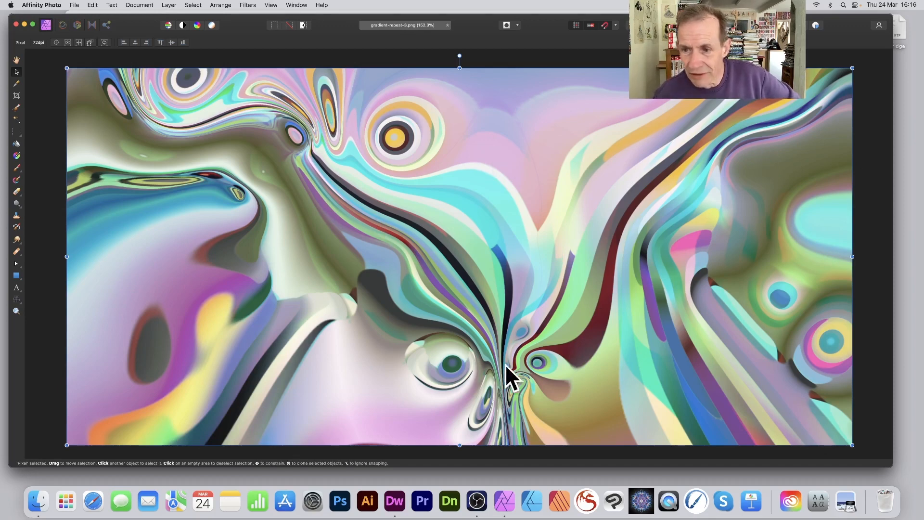
mouse_move(538, 292)
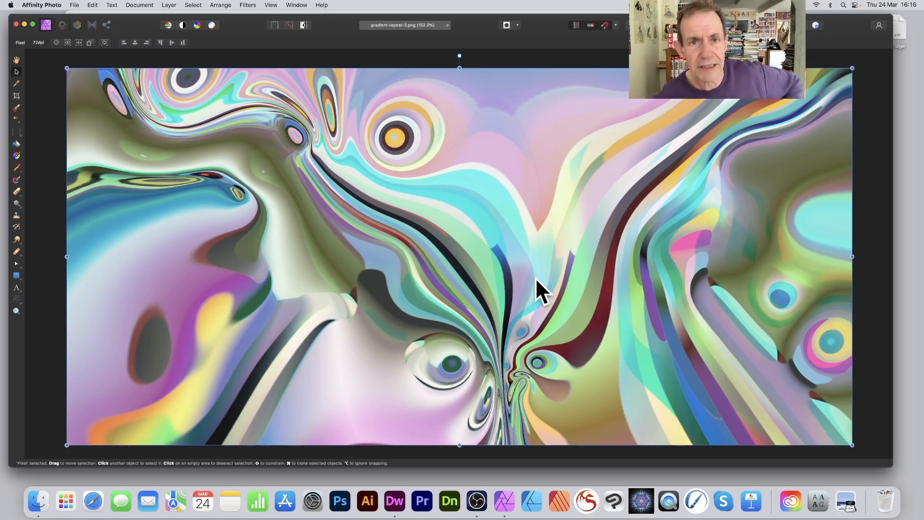
mouse_move(583, 114)
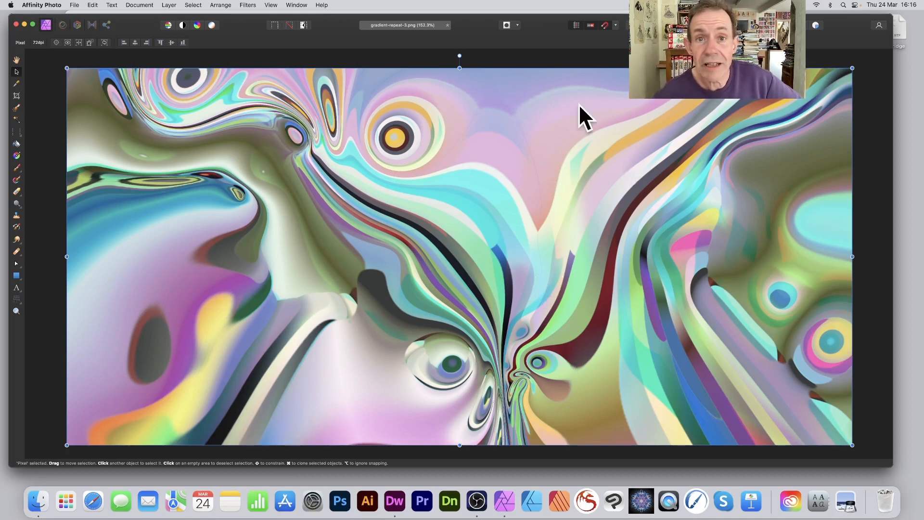
mouse_move(542, 62)
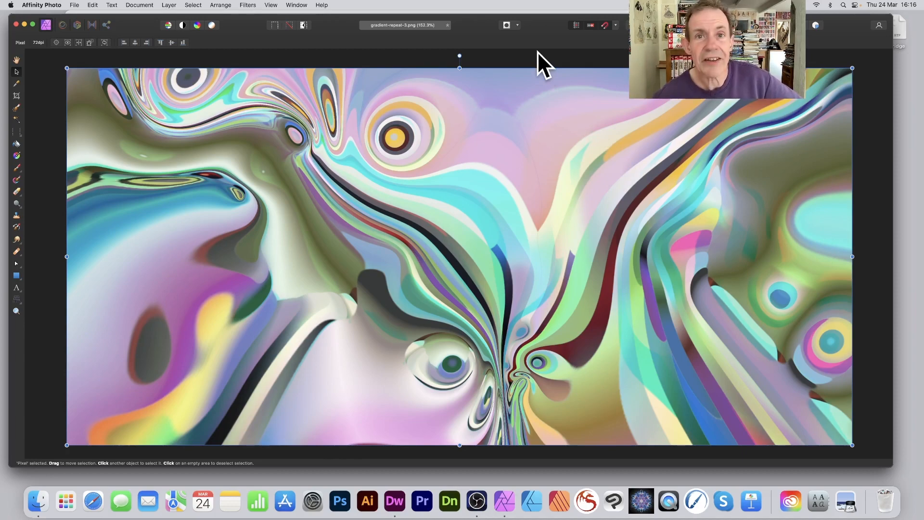